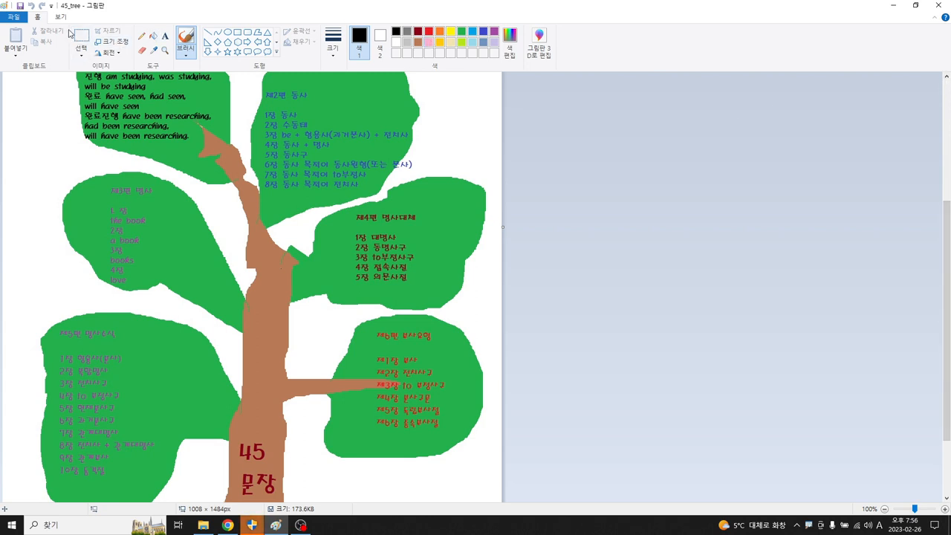
# Step: Show the View ribbon with zoom and display options and scroll down the tree drawing
pyautogui.click(59, 16)
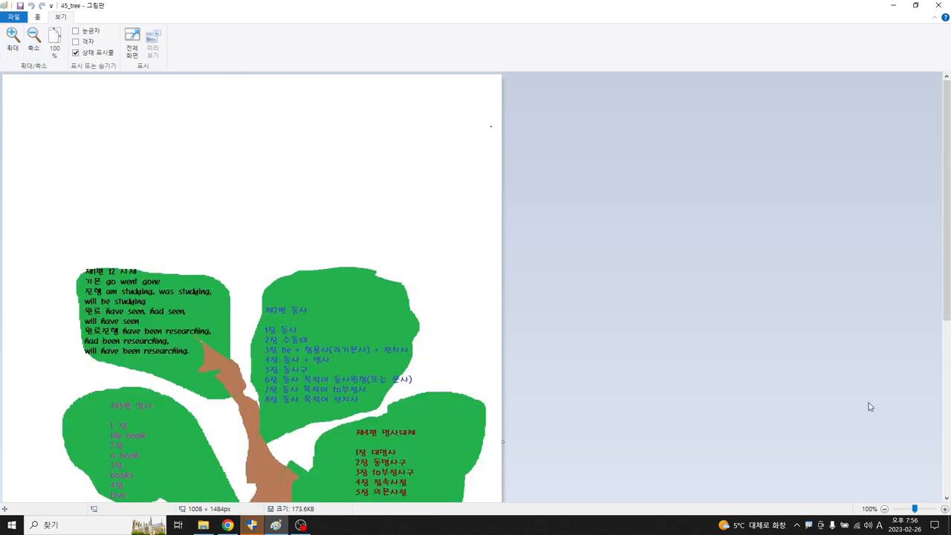
pyautogui.scroll(-3)
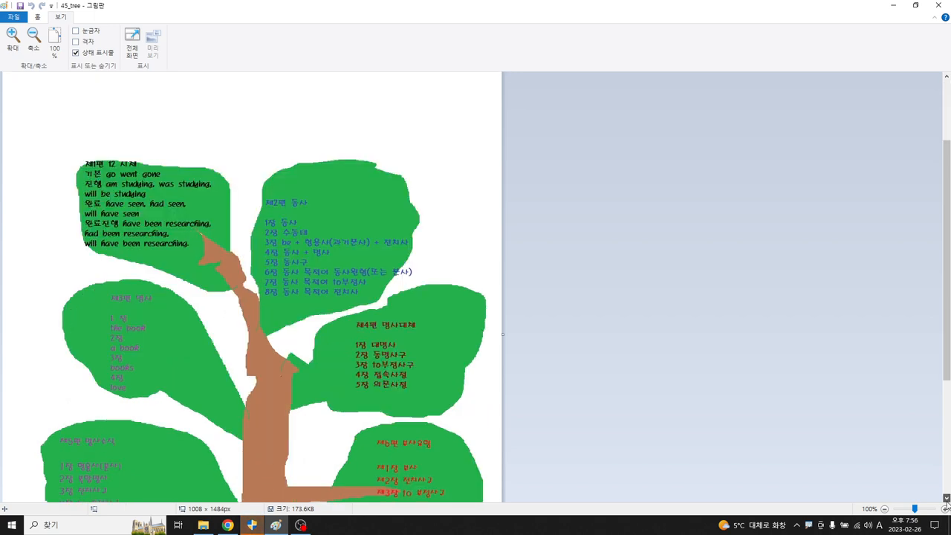
pyautogui.scroll(-3)
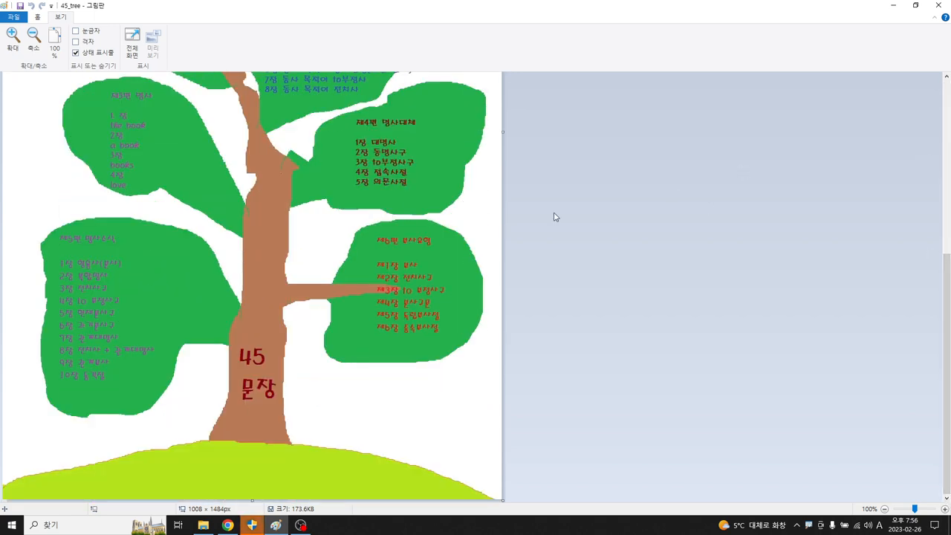
# Step: Sketch two test pencil marks beside the red leaf's list, then scroll back to the top
pyautogui.moveTo(458, 246); pyautogui.dragTo(490, 226)
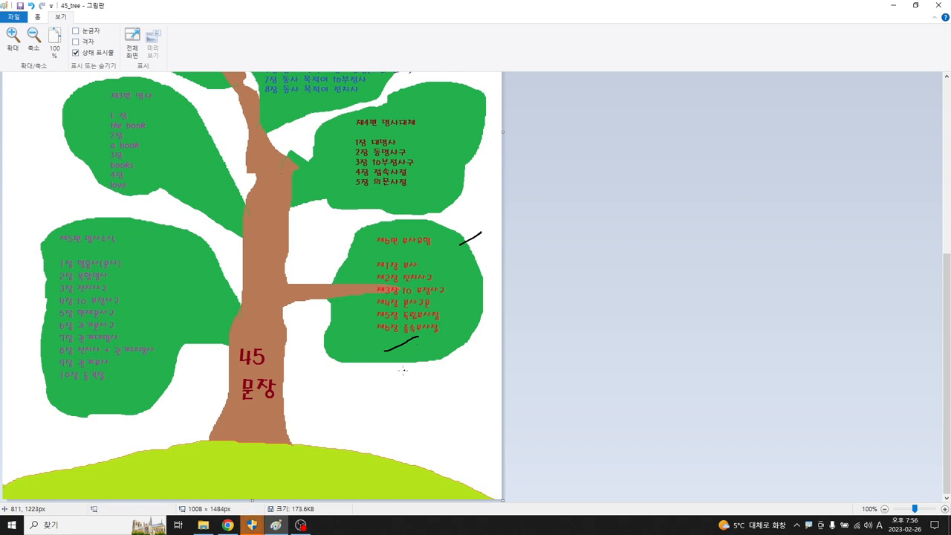
pyautogui.moveTo(355, 373); pyautogui.dragTo(399, 378)
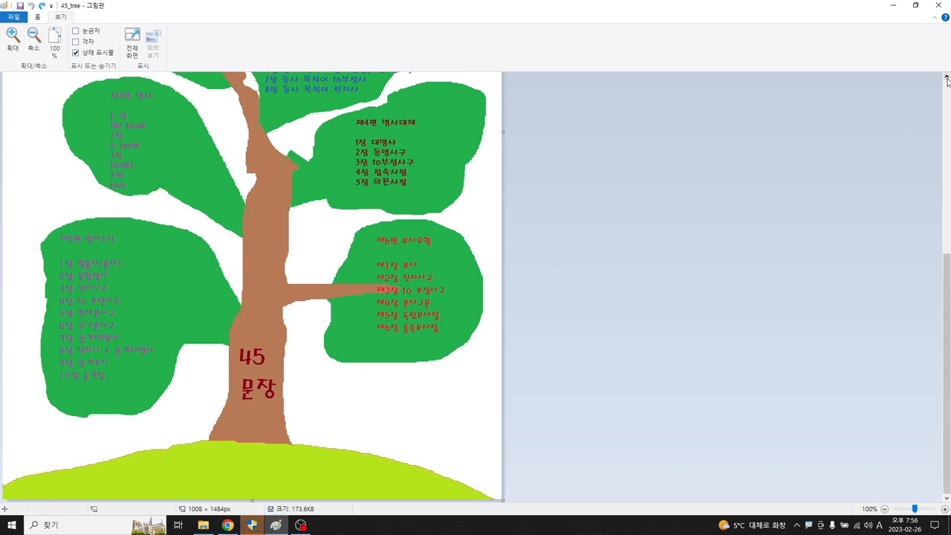
pyautogui.scroll(3)
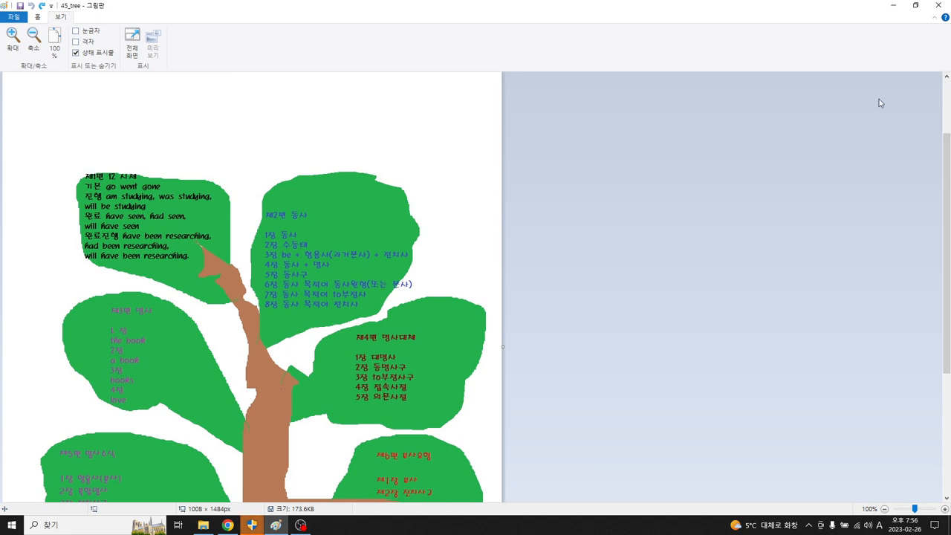
pyautogui.moveTo(449, 50)
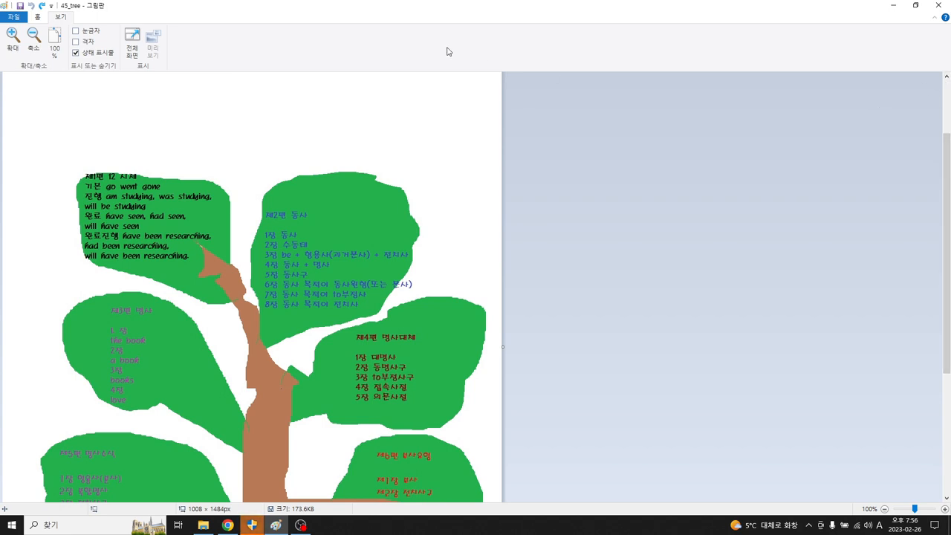
# Step: Write a large 45 above the tree in black pencil and circle the blue list in the top leaf
pyautogui.moveTo(190, 111); pyautogui.dragTo(201, 93)
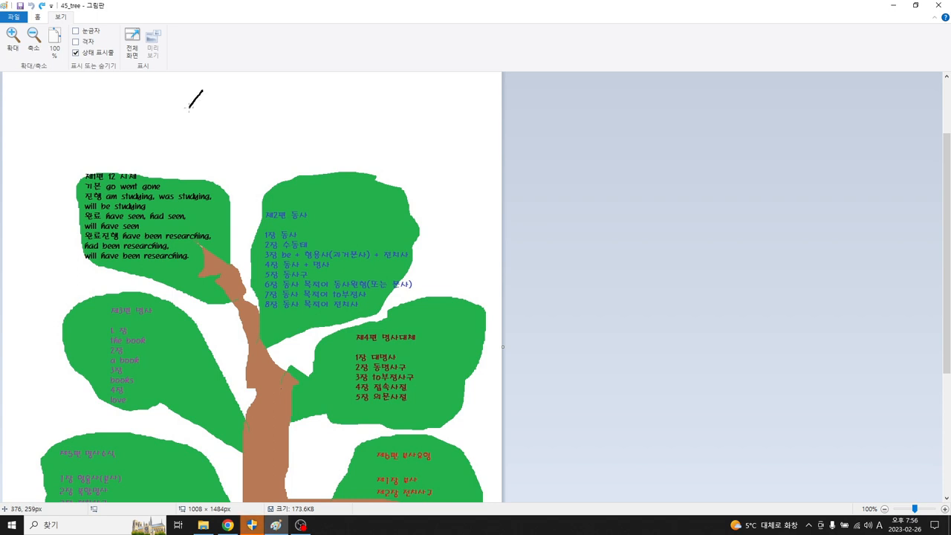
pyautogui.moveTo(187, 116); pyautogui.dragTo(240, 107)
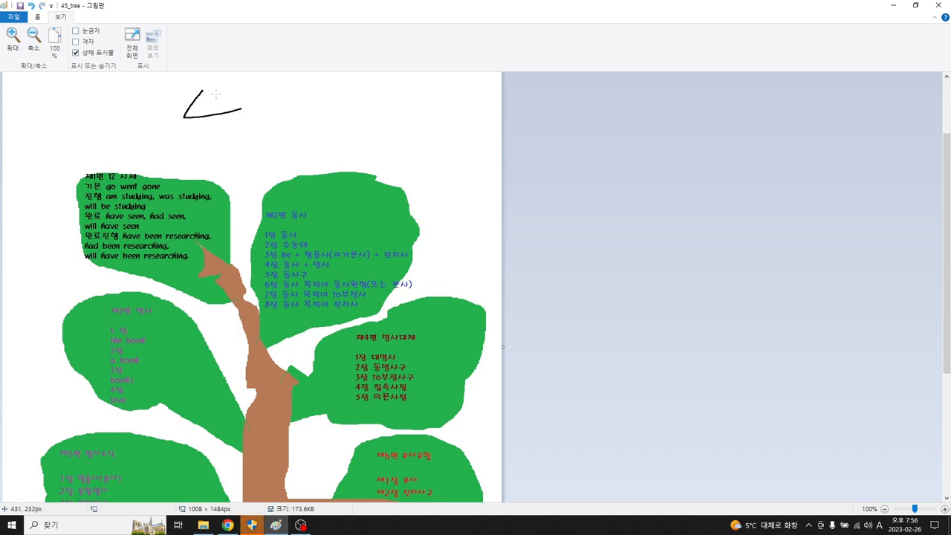
pyautogui.moveTo(216, 89); pyautogui.dragTo(211, 133)
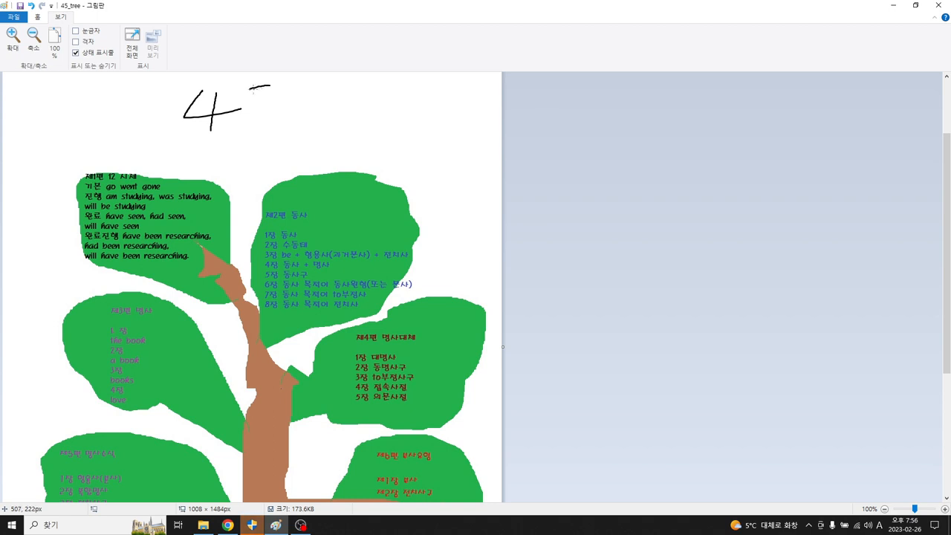
pyautogui.moveTo(250, 89); pyautogui.dragTo(265, 121)
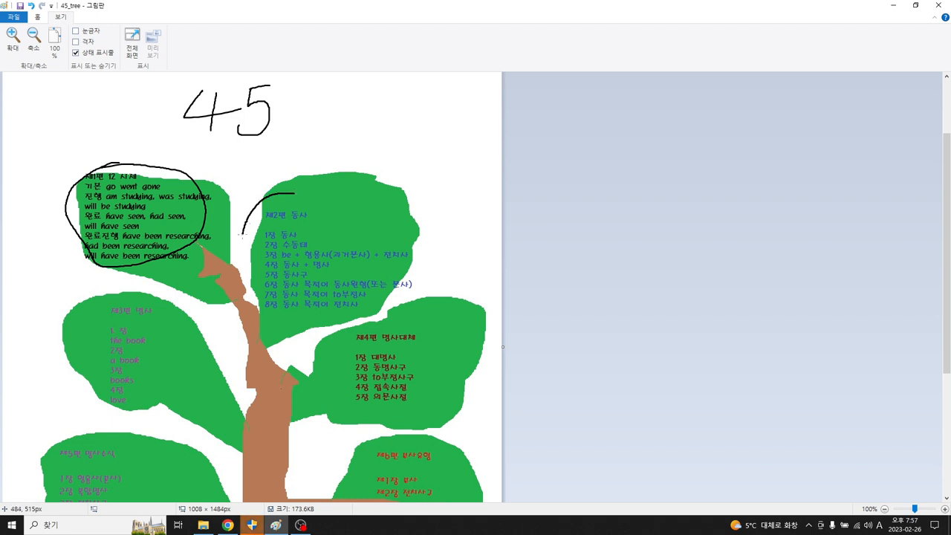
pyautogui.moveTo(241, 235); pyautogui.dragTo(349, 324)
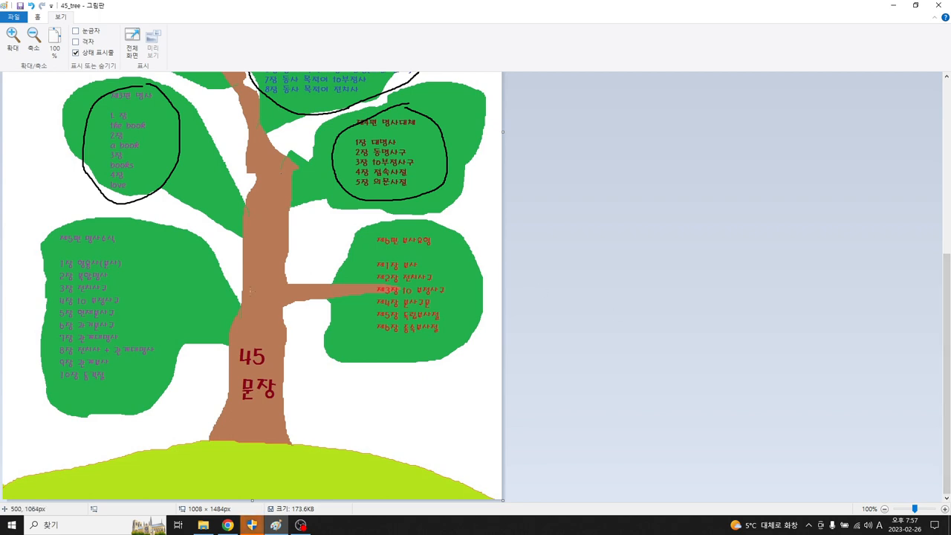
pyautogui.moveTo(135, 238)
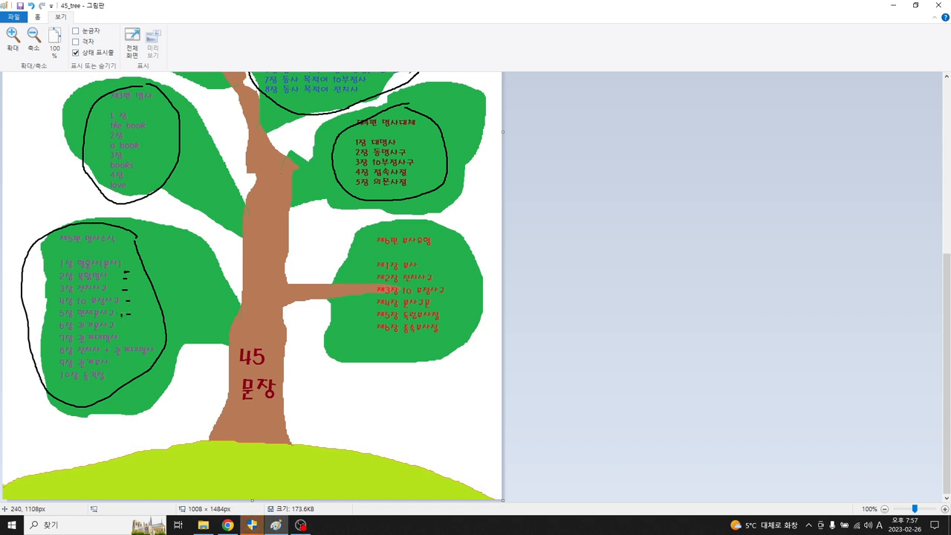
# Step: Mark the lower-left leaf's lines, link its circle to the leaf above, and circle the red-text leaf's list
pyautogui.moveTo(118, 307); pyautogui.dragTo(122, 327)
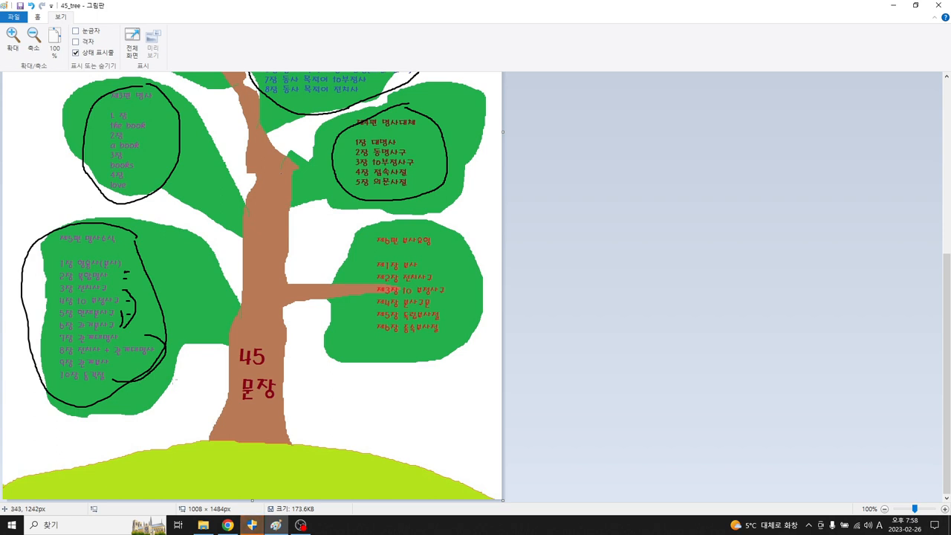
pyautogui.moveTo(149, 226); pyautogui.dragTo(161, 247)
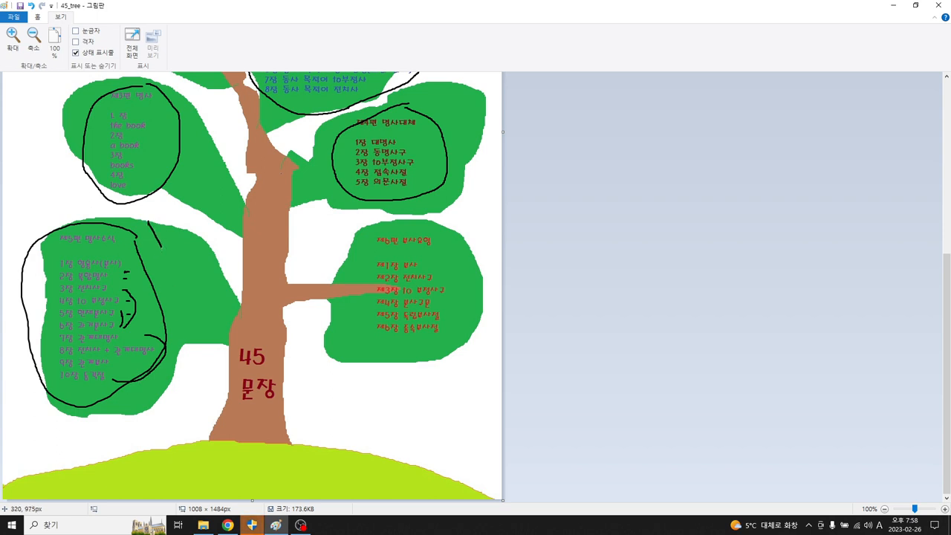
pyautogui.moveTo(152, 223); pyautogui.dragTo(193, 205)
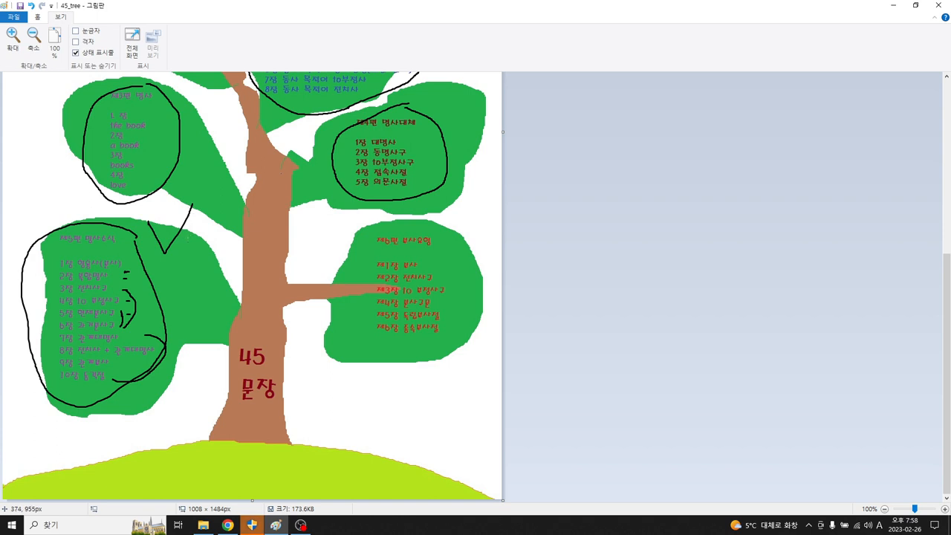
pyautogui.moveTo(365, 244)
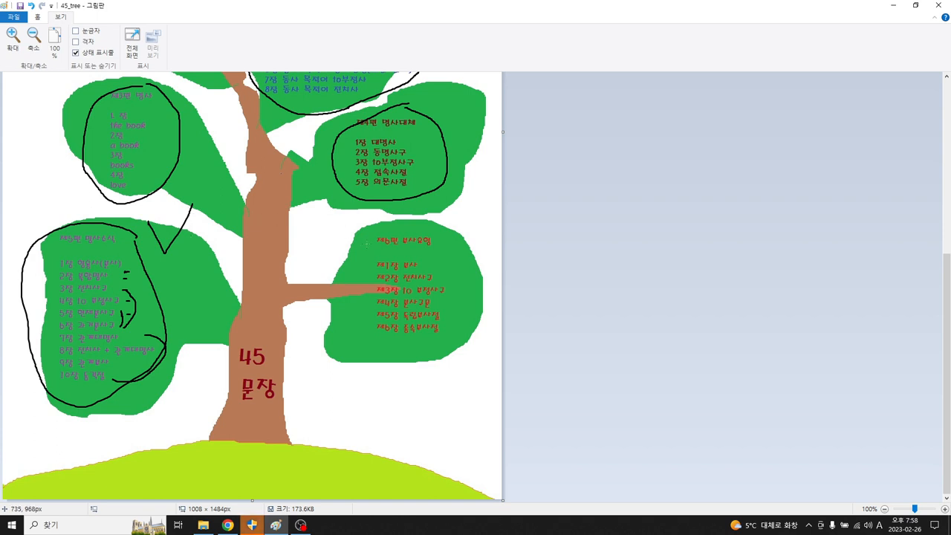
pyautogui.moveTo(368, 226); pyautogui.dragTo(372, 349)
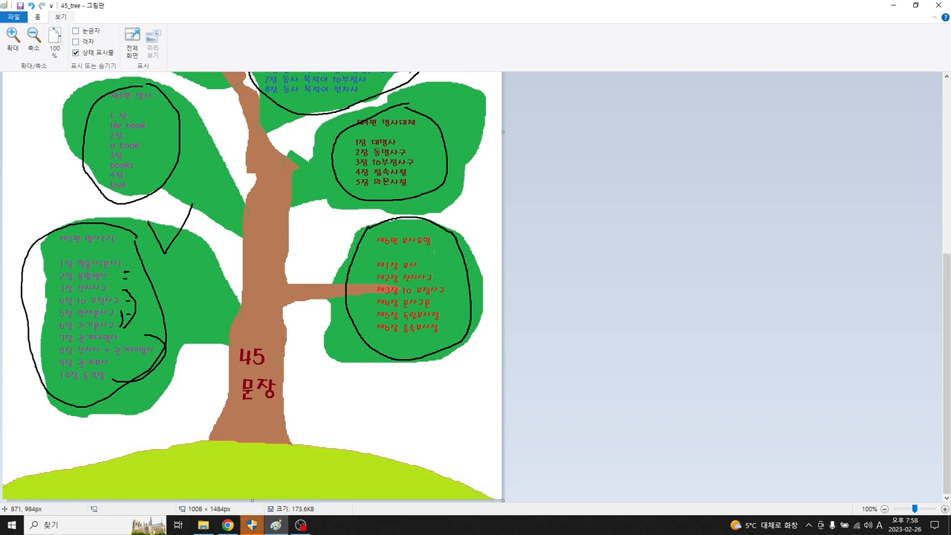
pyautogui.moveTo(457, 299)
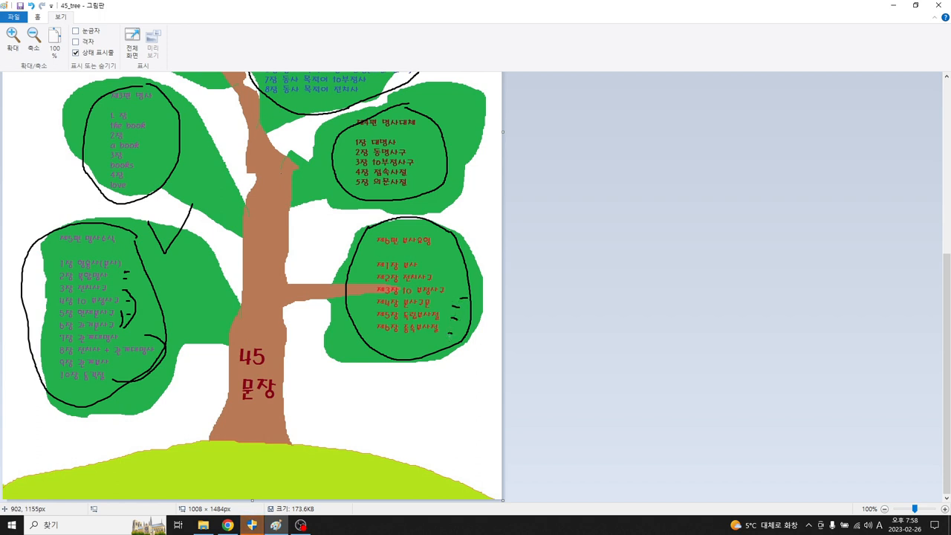
pyautogui.moveTo(304, 438)
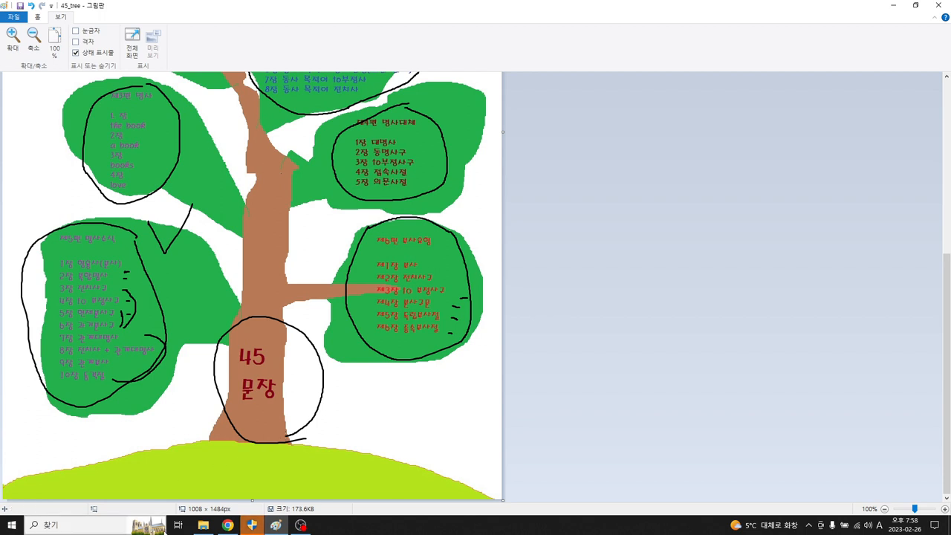
# Step: Ask ChatGPT "how to describe the noun" and send the question
pyautogui.click(229, 524)
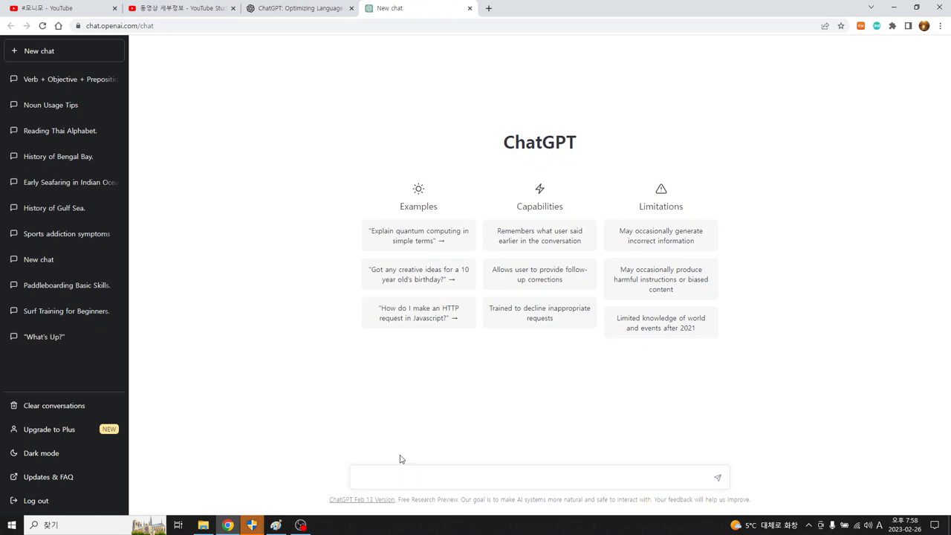
pyautogui.write('how to')
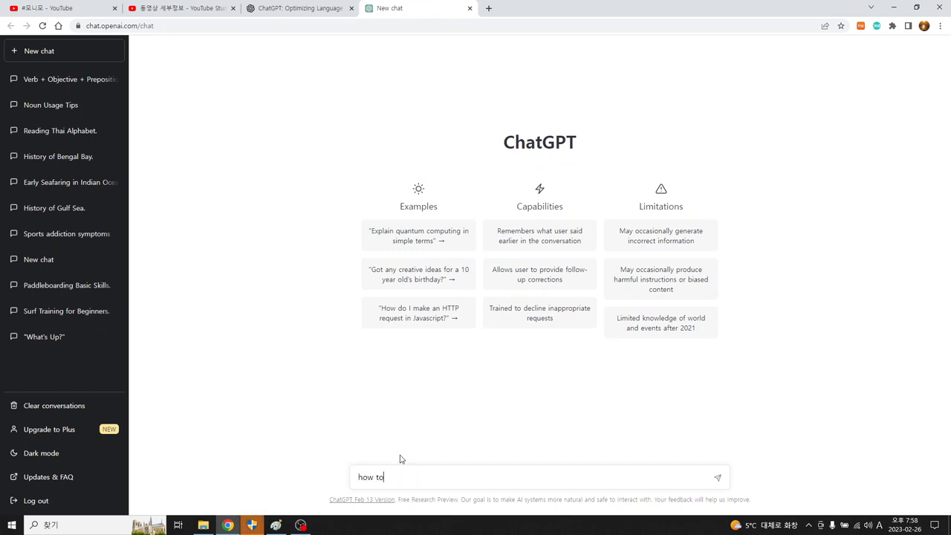
pyautogui.write('describe the')
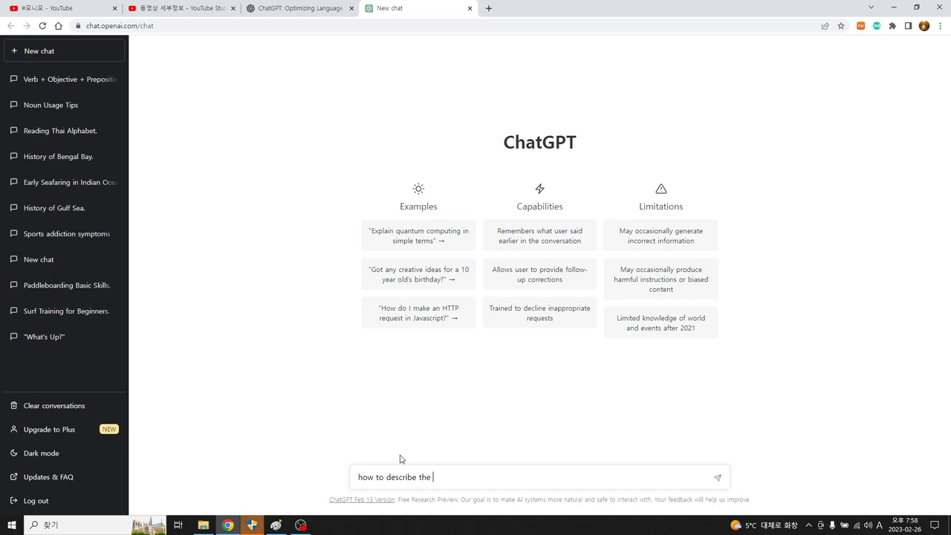
pyautogui.write('noun')
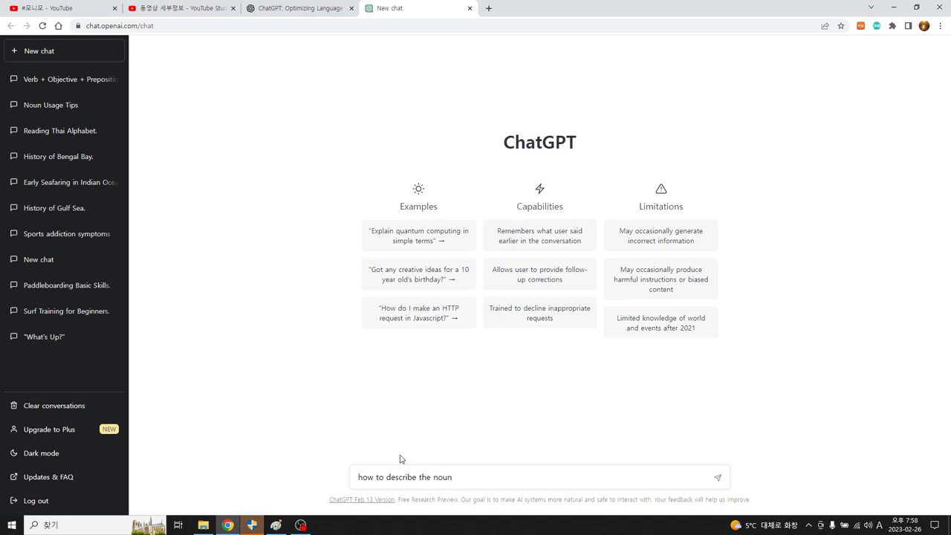
pyautogui.press('Enter')
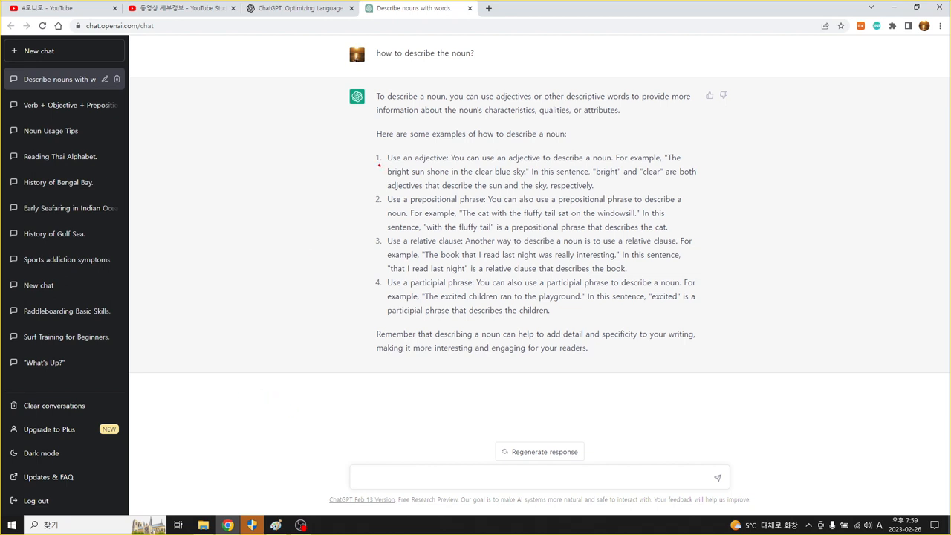
# Step: Underline and circle the adjective examples in the answer with the red pen
pyautogui.moveTo(377, 157); pyautogui.dragTo(449, 157)
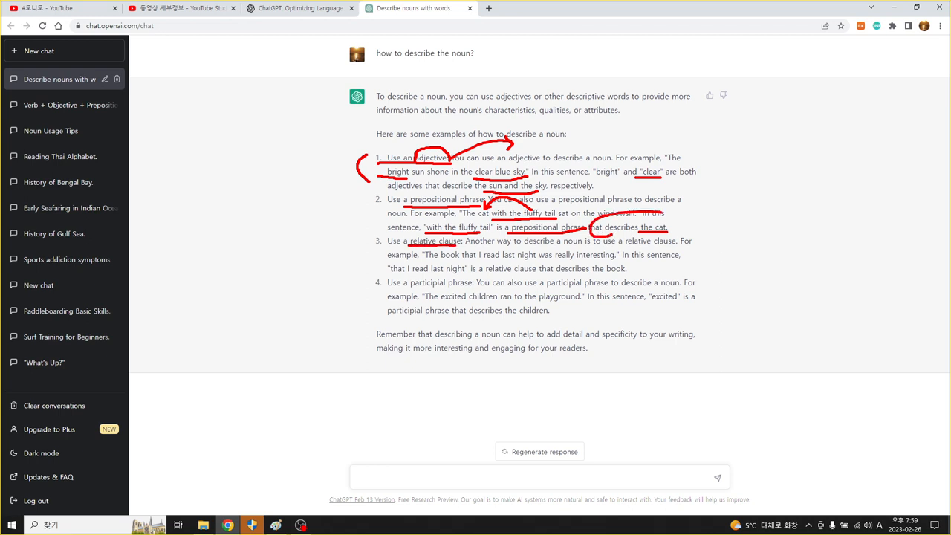
# Step: Mark the prepositional phrase example and underline the relative clause "that I read last night" in red
pyautogui.moveTo(594, 237); pyautogui.dragTo(690, 223)
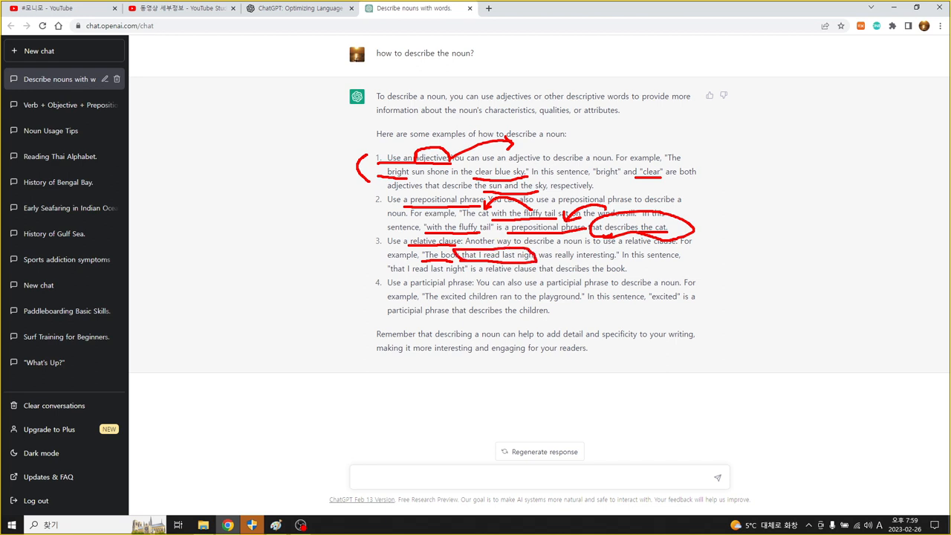
pyautogui.moveTo(438, 249); pyautogui.dragTo(468, 238)
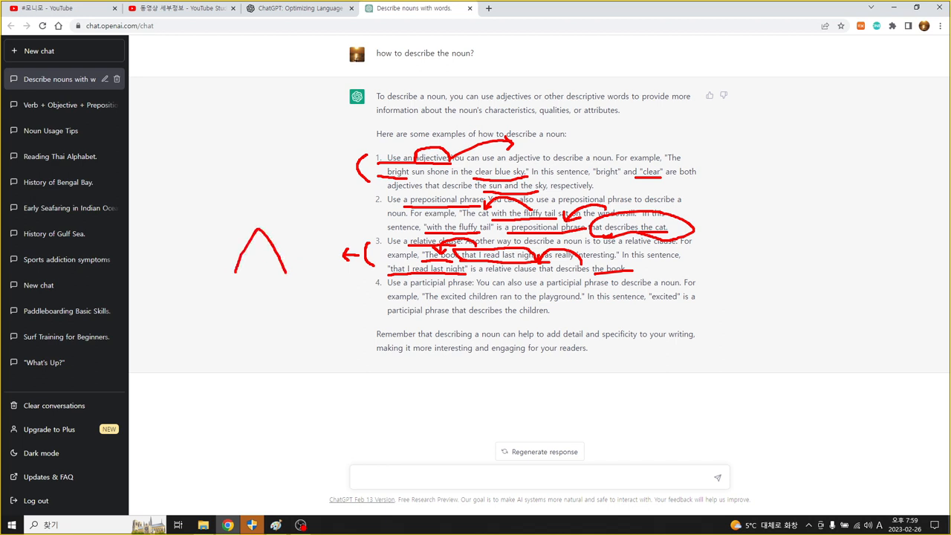
# Step: Write a large red A in the left margin, then A+B with an arrow and a circled C on the right
pyautogui.moveTo(241, 254); pyautogui.dragTo(280, 254)
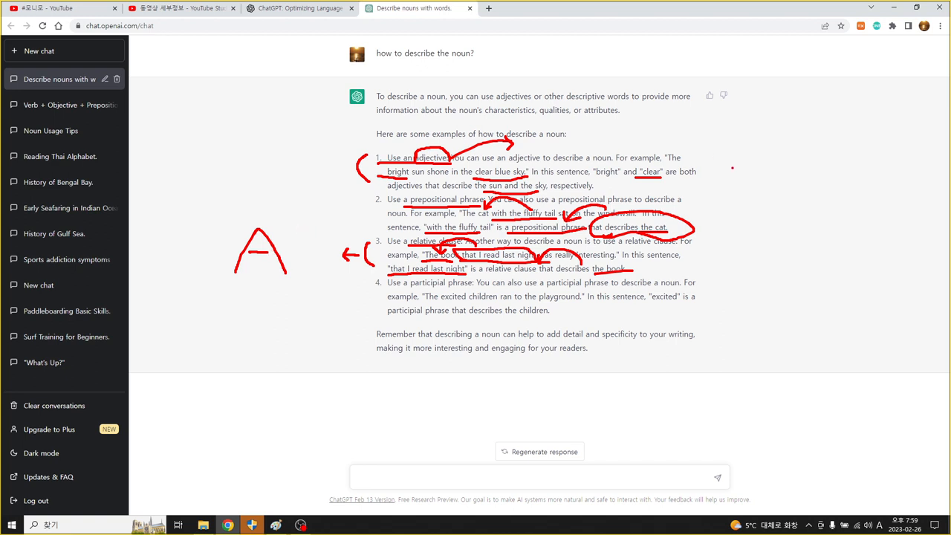
pyautogui.moveTo(755, 137); pyautogui.dragTo(766, 181)
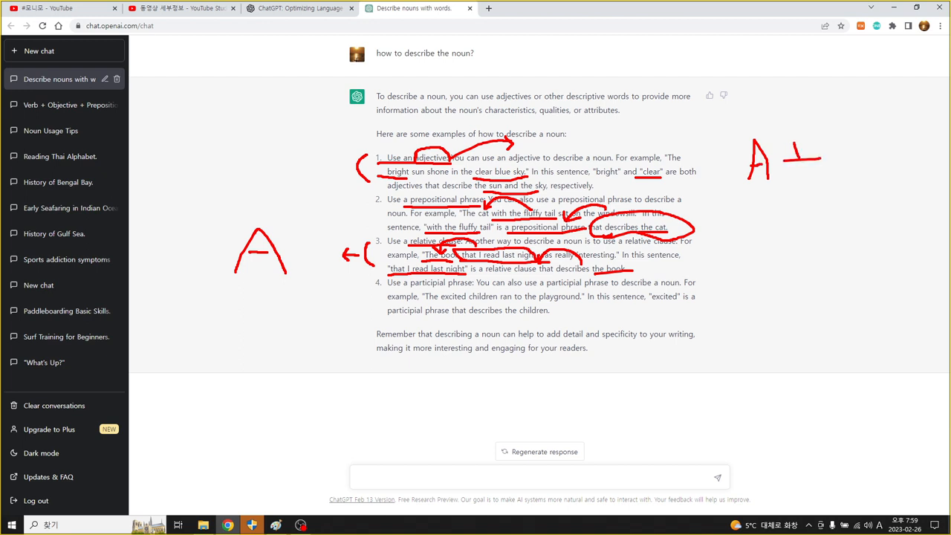
pyautogui.moveTo(816, 146); pyautogui.dragTo(825, 166)
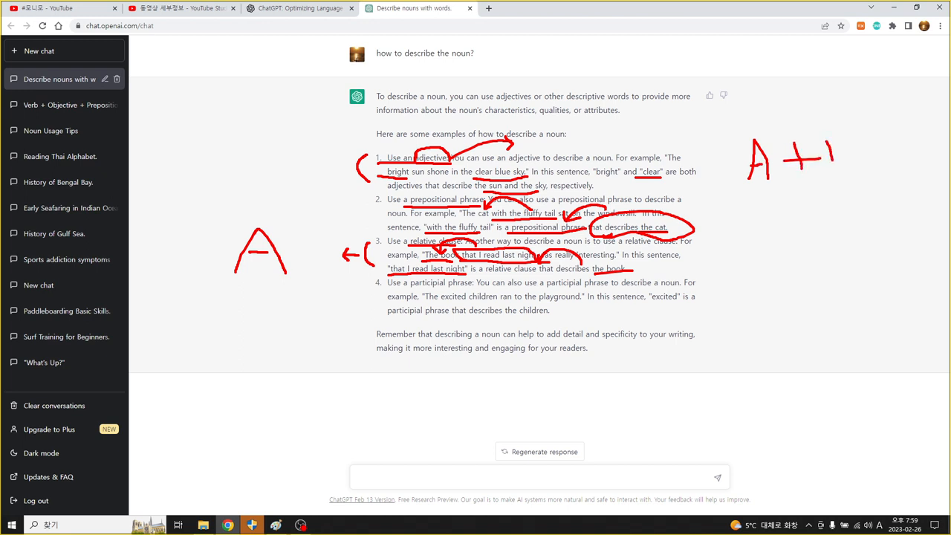
pyautogui.moveTo(824, 146); pyautogui.dragTo(840, 178)
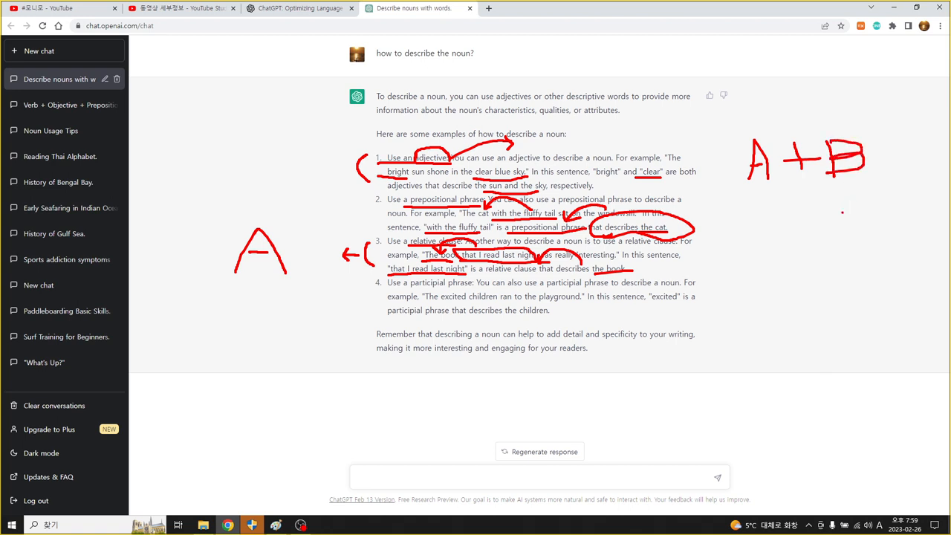
pyautogui.moveTo(788, 190); pyautogui.dragTo(847, 215)
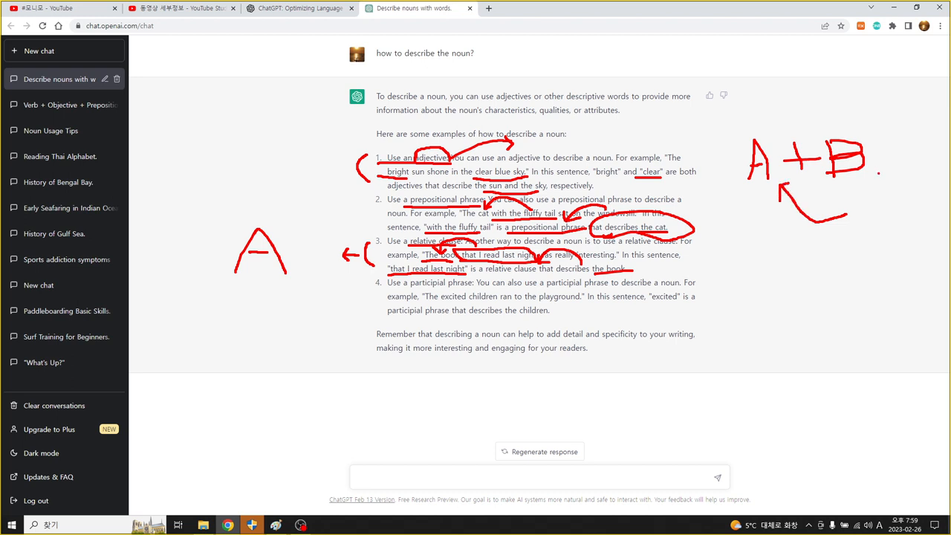
pyautogui.moveTo(864, 193); pyautogui.dragTo(894, 215)
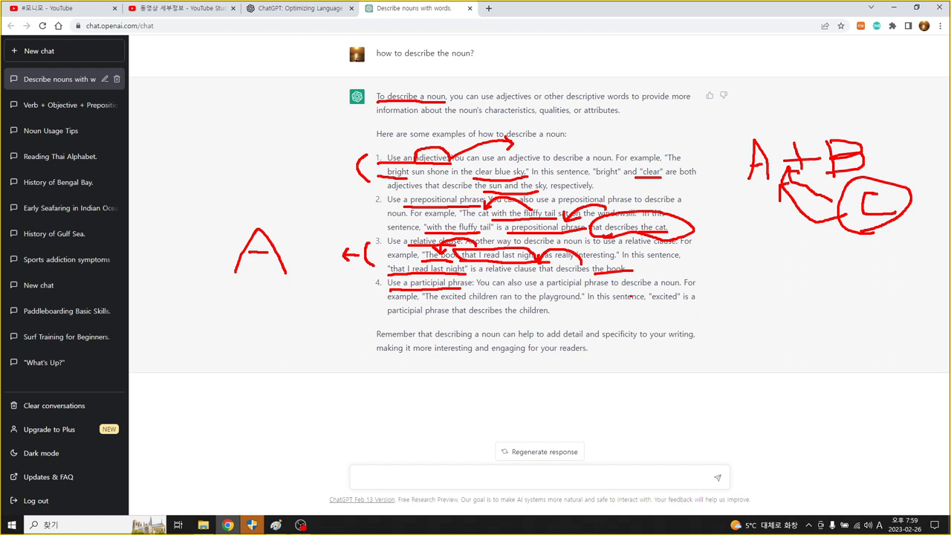
# Step: Add a few more red pen notes on the right side before the annotations are cleared
pyautogui.moveTo(757, 282); pyautogui.dragTo(750, 319)
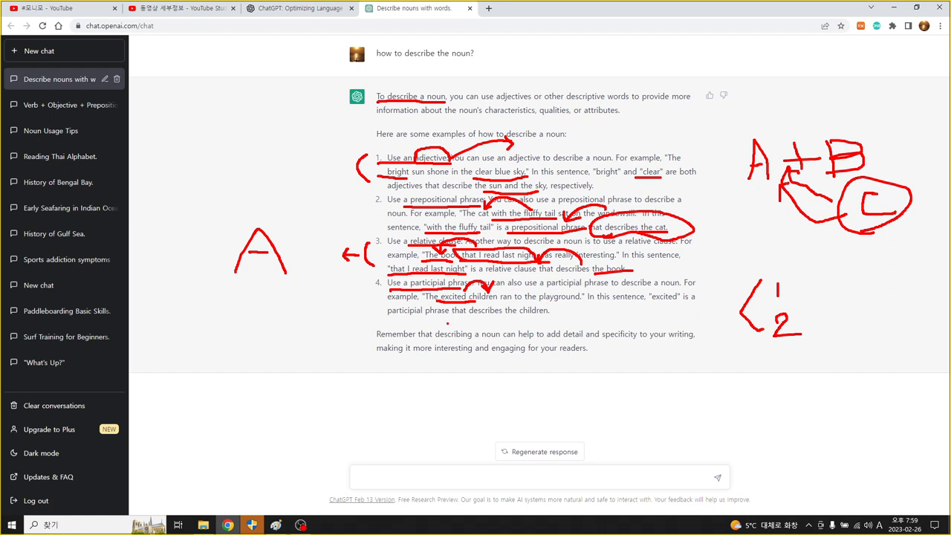
pyautogui.moveTo(480, 318); pyautogui.dragTo(550, 315)
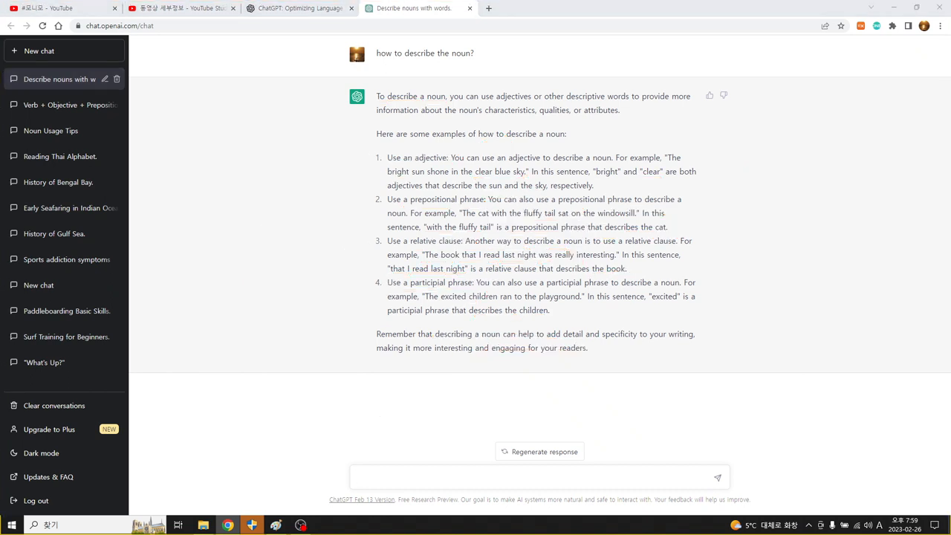
pyautogui.moveTo(380, 413)
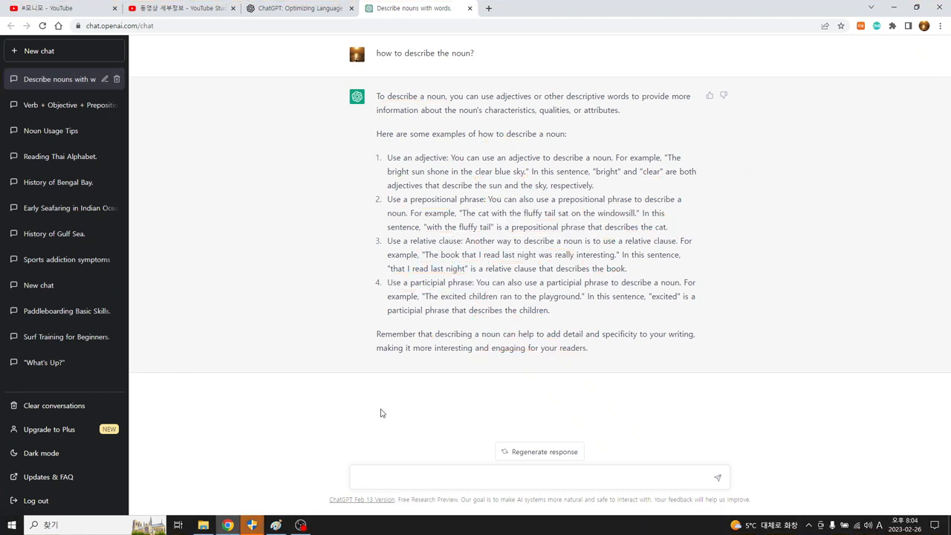
# Step: Ask ChatGPT about "relative adverbial clause" and let the answer generate
pyautogui.write('relative')
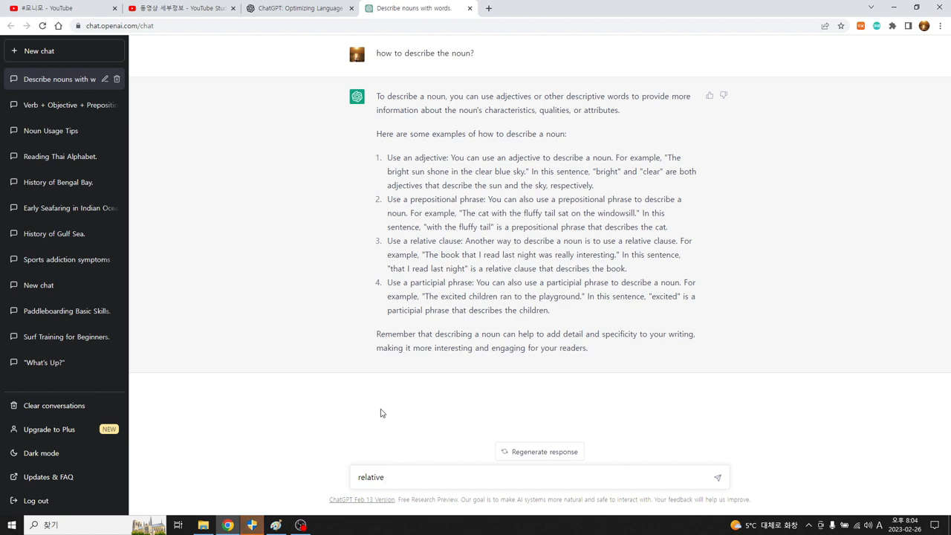
pyautogui.write('adverbial')
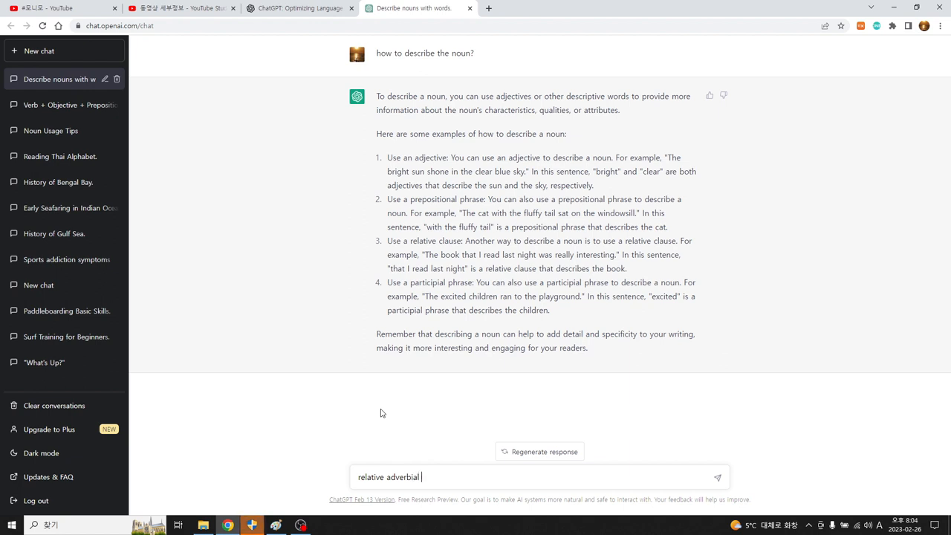
pyautogui.write('claus')
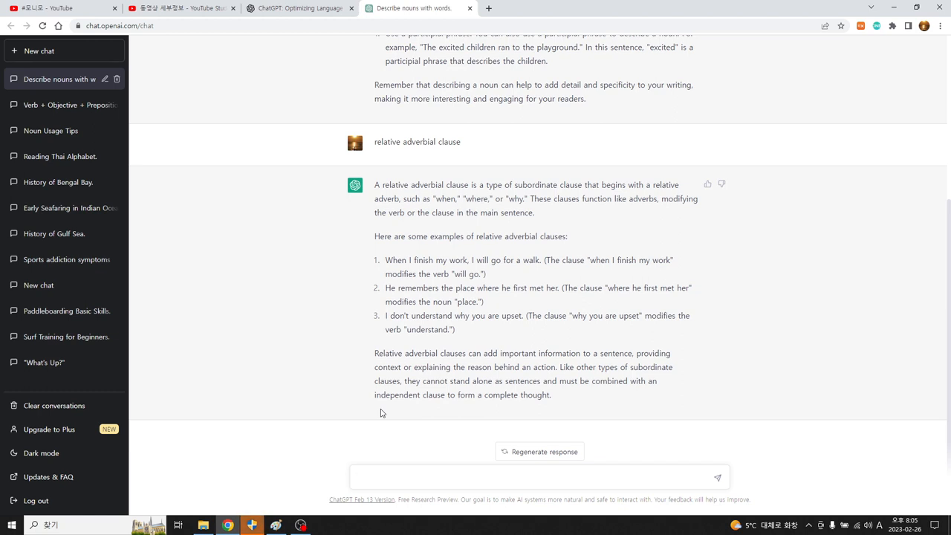
# Step: Pick up the red screen pen to underline the relative adverbs and example clauses
pyautogui.click(535, 477)
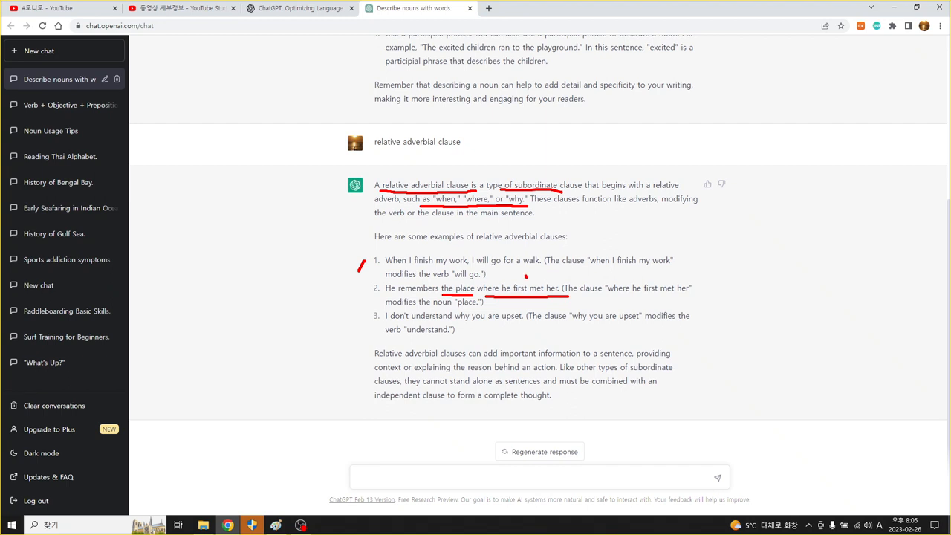
# Step: Mark the relative adverbial answer in red: underline the third example and 'why you are upset', bracket and link the numbered examples
pyautogui.moveTo(463, 281); pyautogui.dragTo(523, 275)
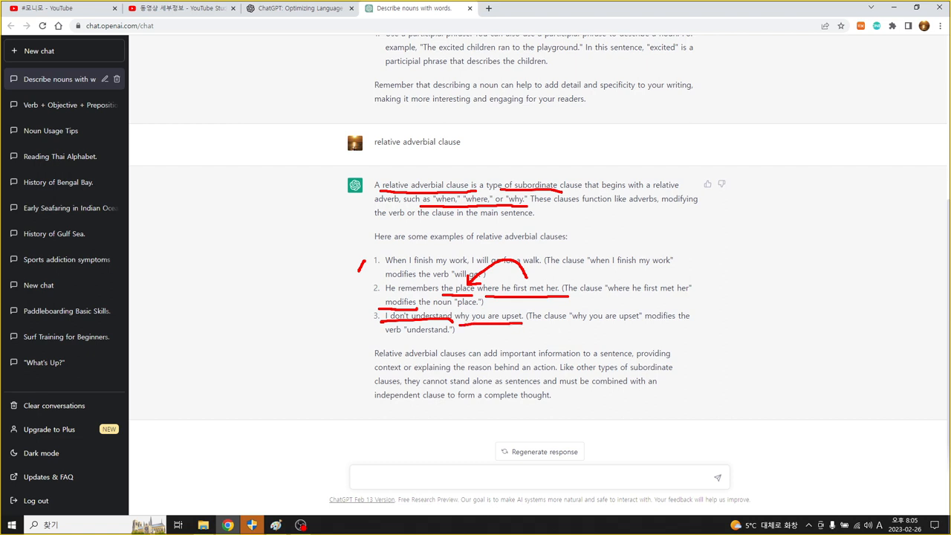
pyautogui.moveTo(457, 327); pyautogui.dragTo(493, 338)
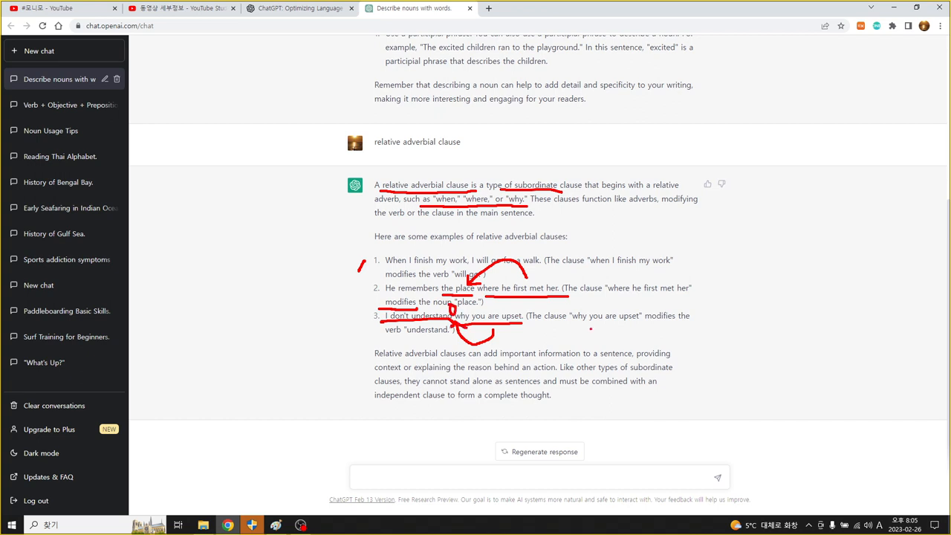
pyautogui.moveTo(587, 325); pyautogui.dragTo(687, 323)
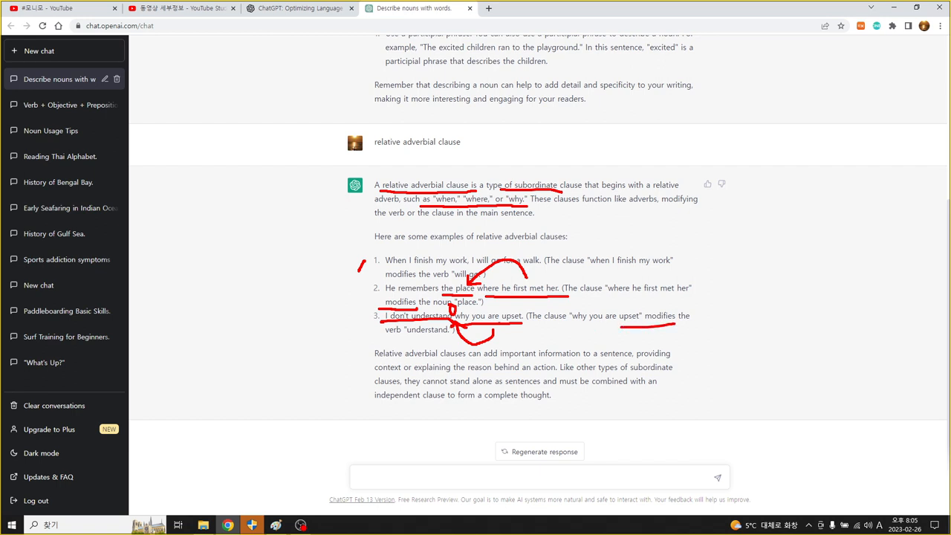
pyautogui.moveTo(360, 268); pyautogui.dragTo(359, 319)
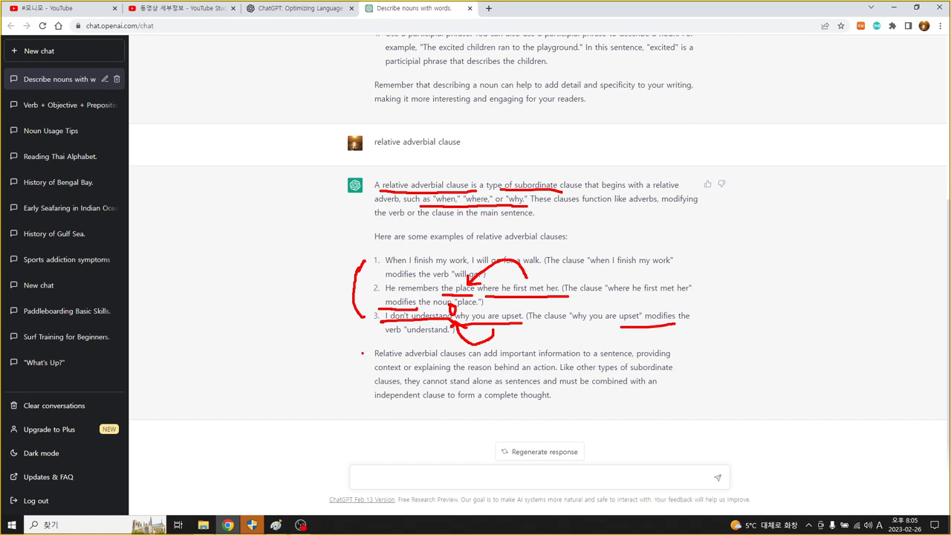
pyautogui.moveTo(364, 363); pyautogui.dragTo(449, 361)
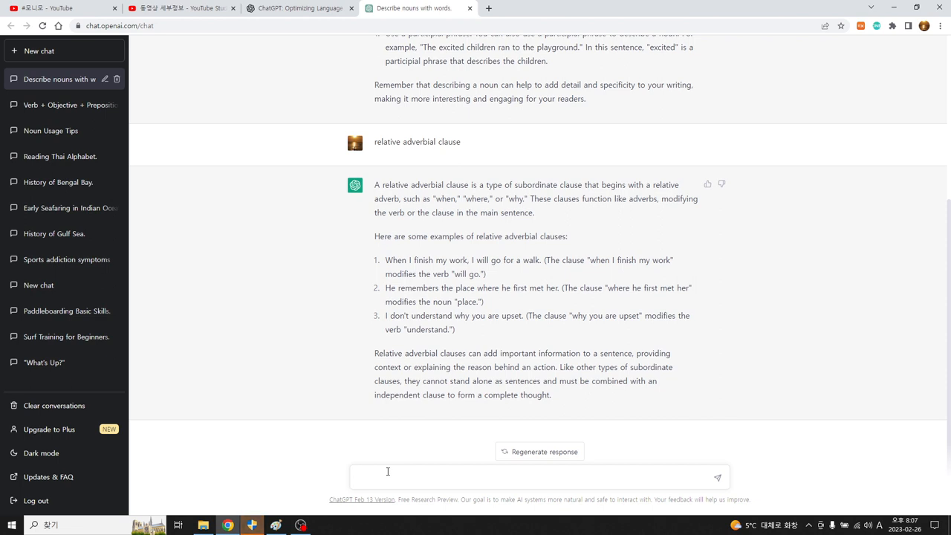
# Step: Send ChatGPT the question 'to infinitive which describes the noun'
pyautogui.click(388, 477)
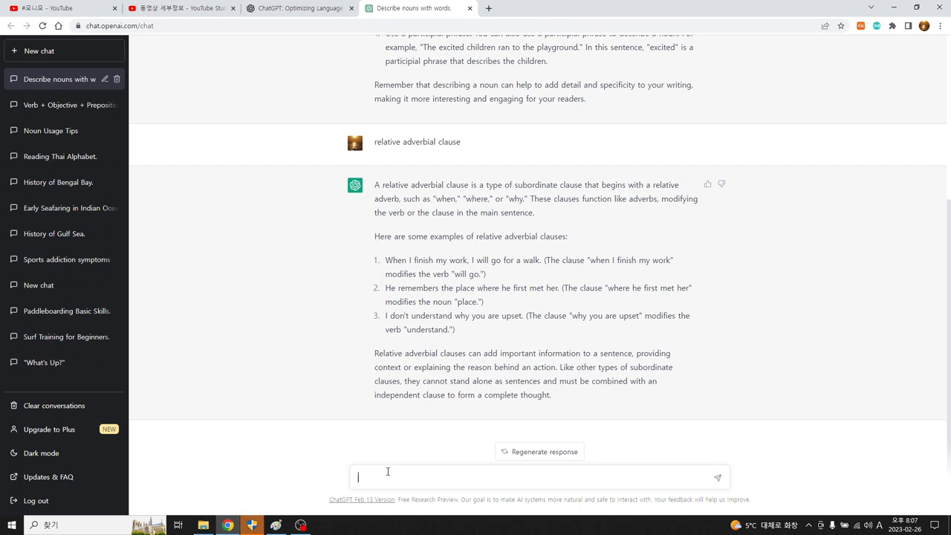
pyautogui.write('to')
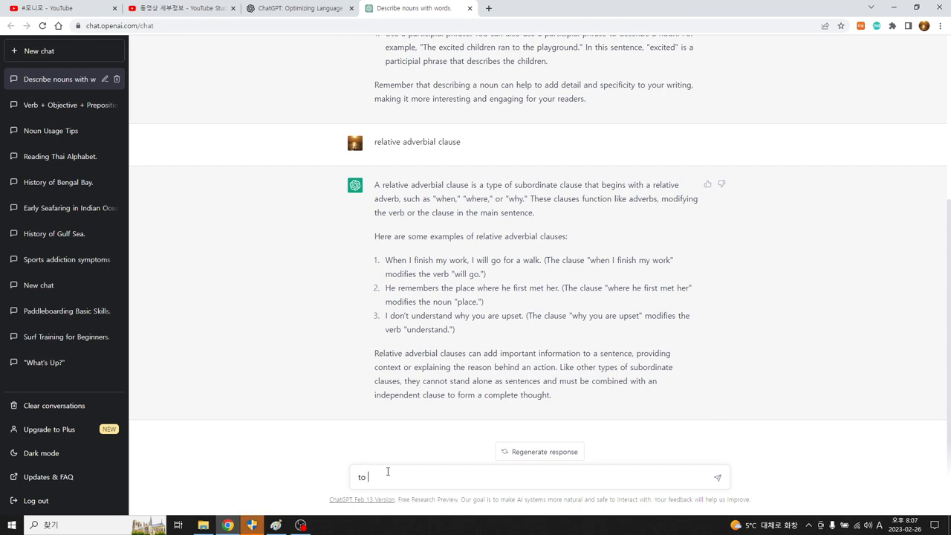
pyautogui.write('how')
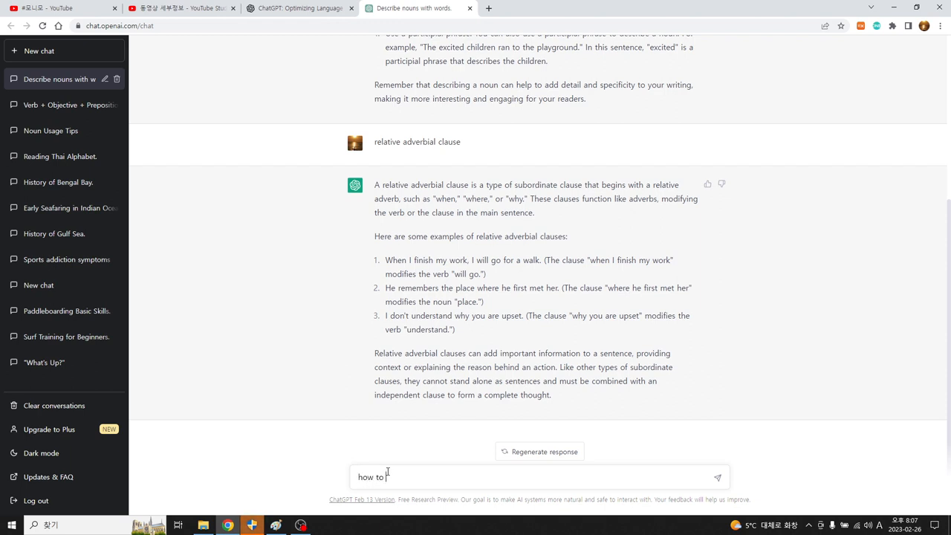
pyautogui.write('o')
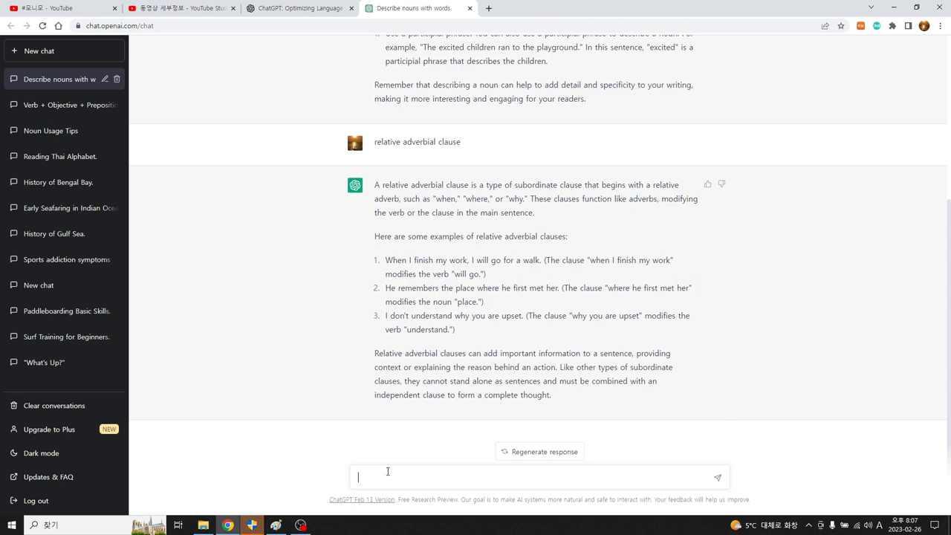
pyautogui.write('to i')
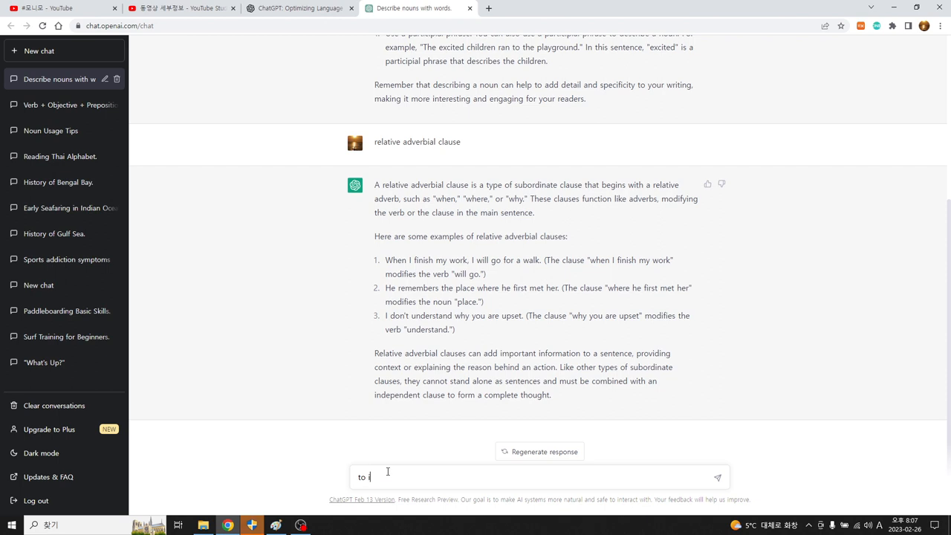
pyautogui.write('nfinit')
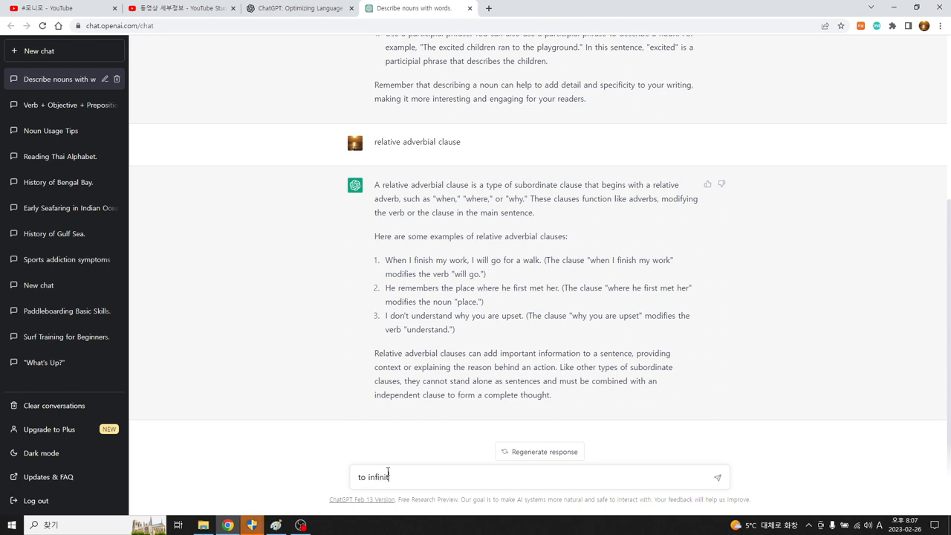
pyautogui.write('ive')
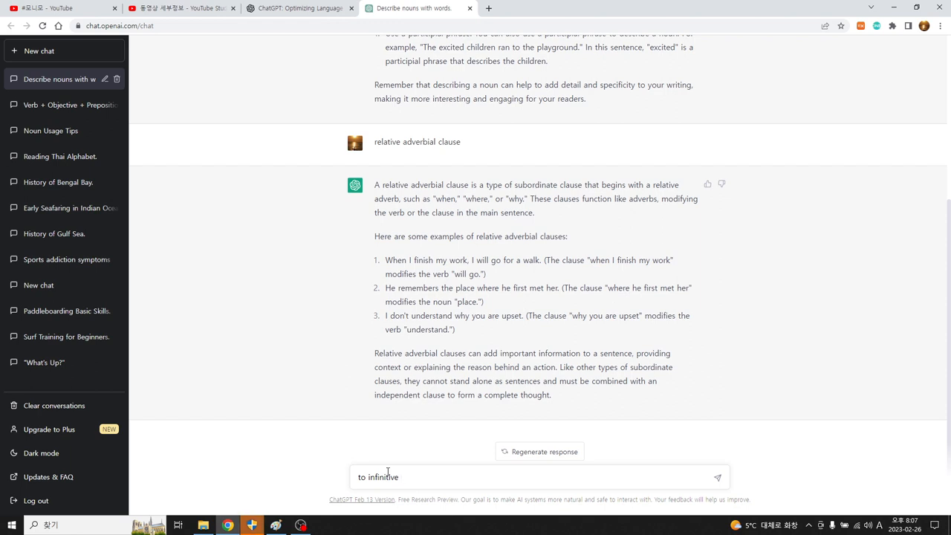
pyautogui.write('which')
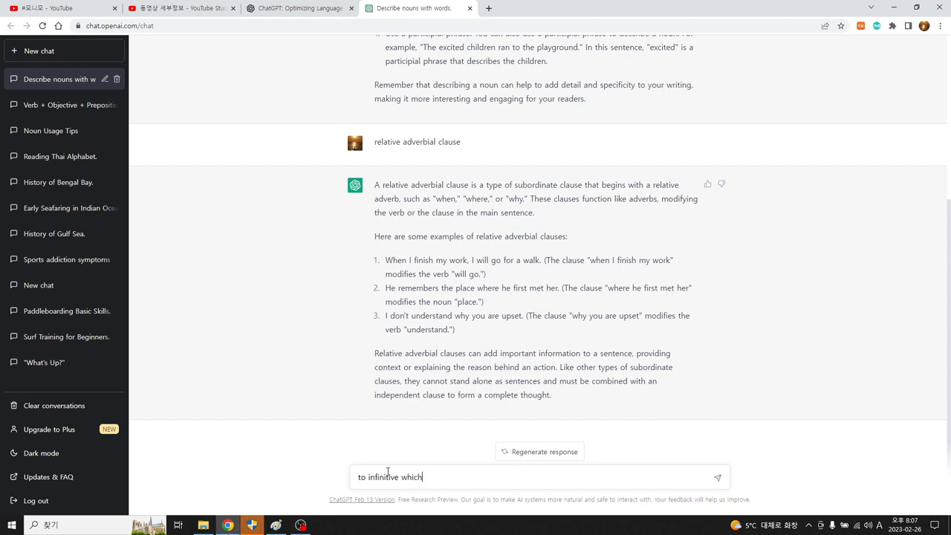
pyautogui.write('describes')
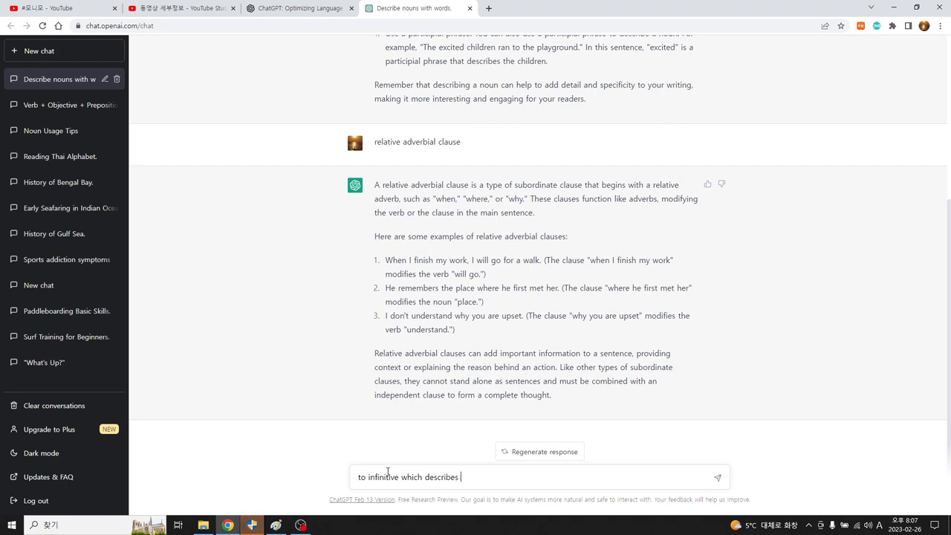
pyautogui.write('the nou')
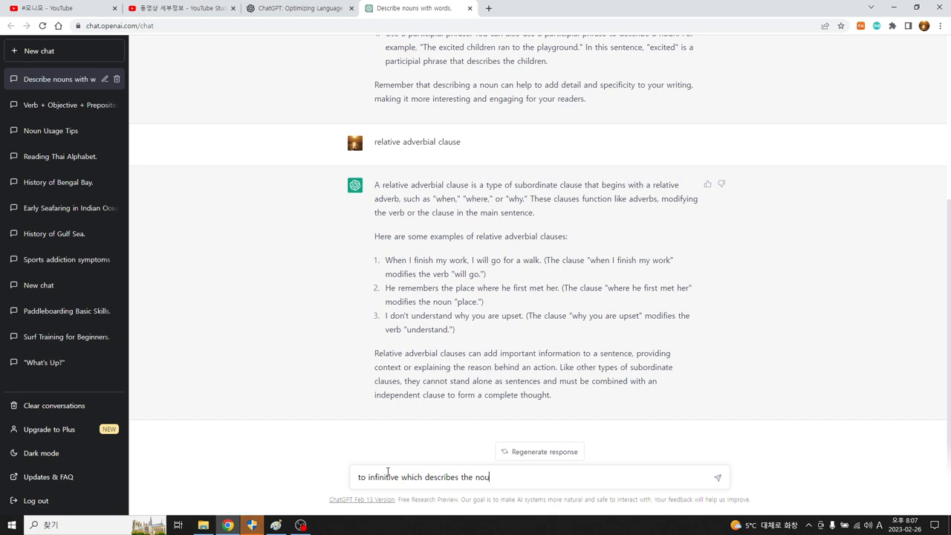
pyautogui.press('enter')
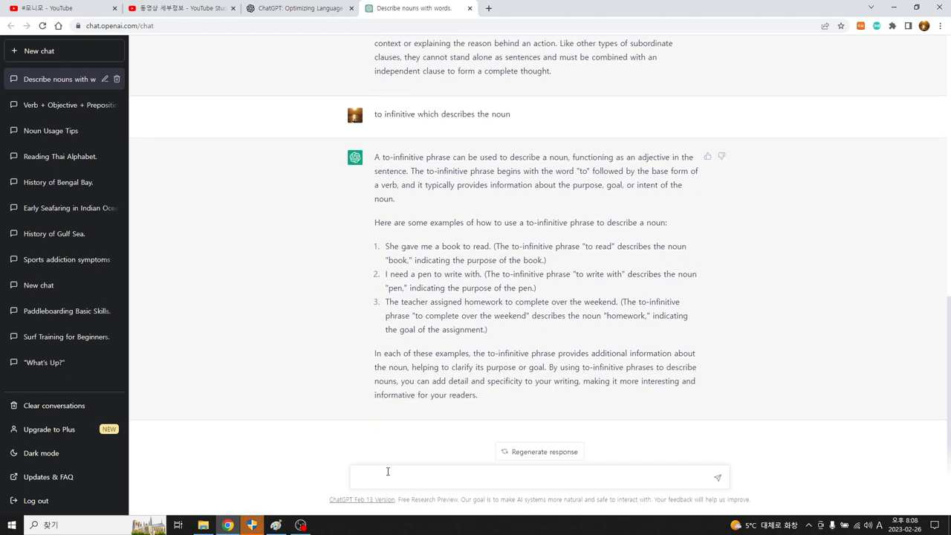
# Step: Turn on the screen pen and underline the to-infinitive definition and 'to read' in red
pyautogui.click(386, 477)
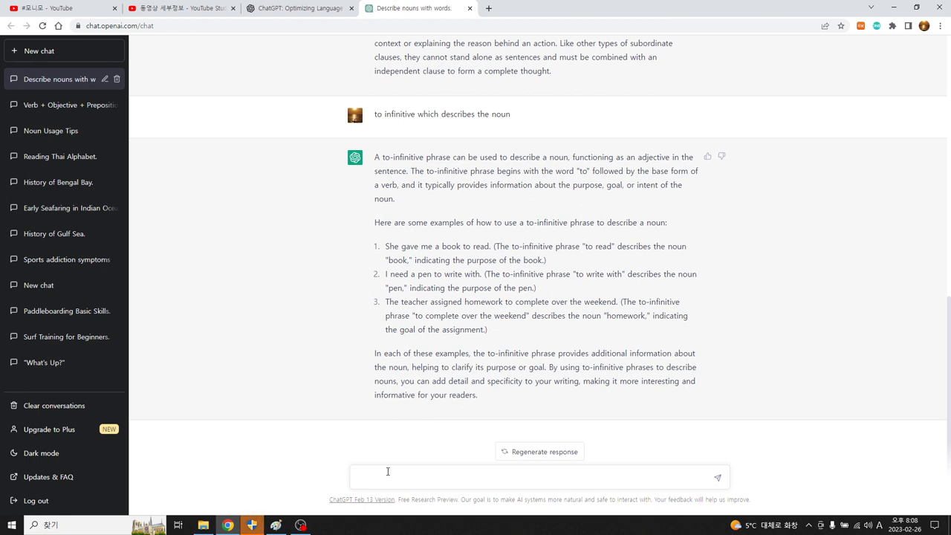
pyautogui.moveTo(266, 366)
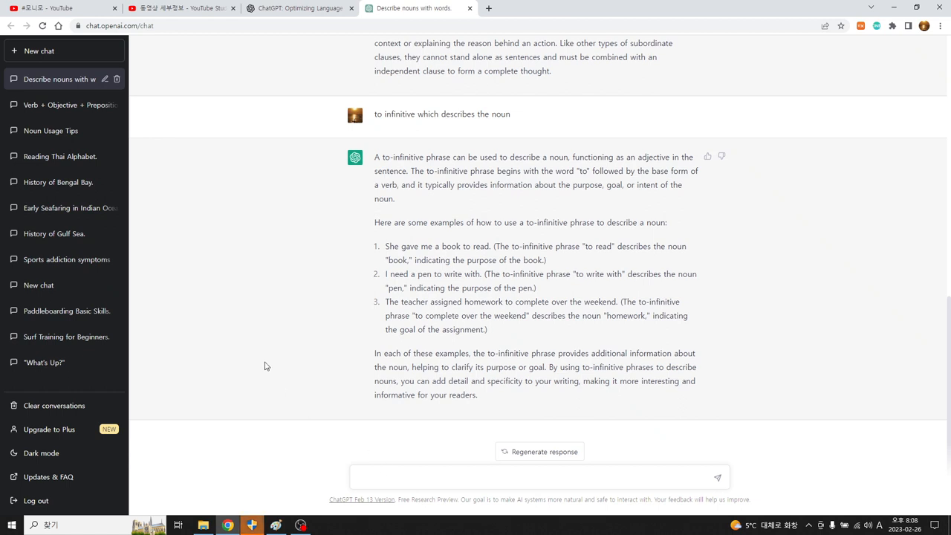
pyautogui.click(535, 477)
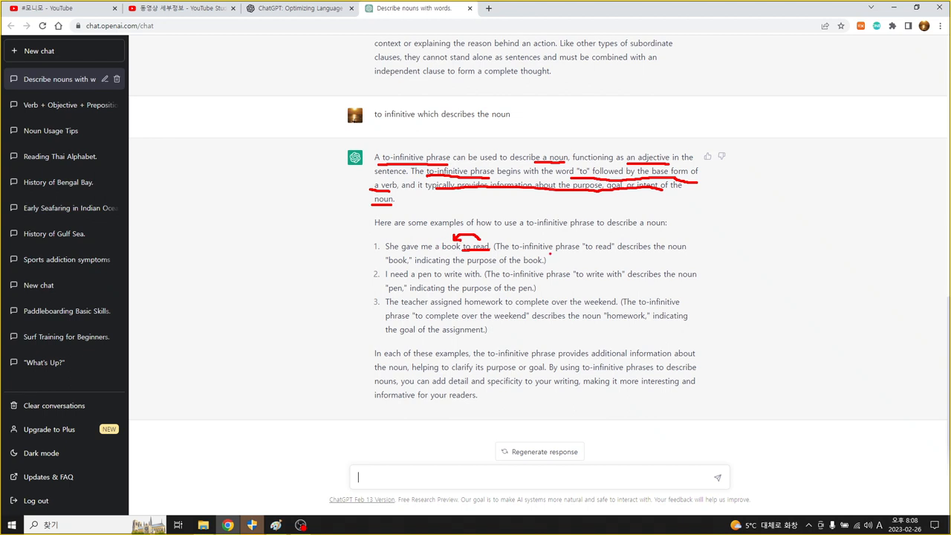
# Step: Underline key explanation terms and circle-link the example sentences in red, then erase the markings
pyautogui.moveTo(565, 255); pyautogui.dragTo(609, 255)
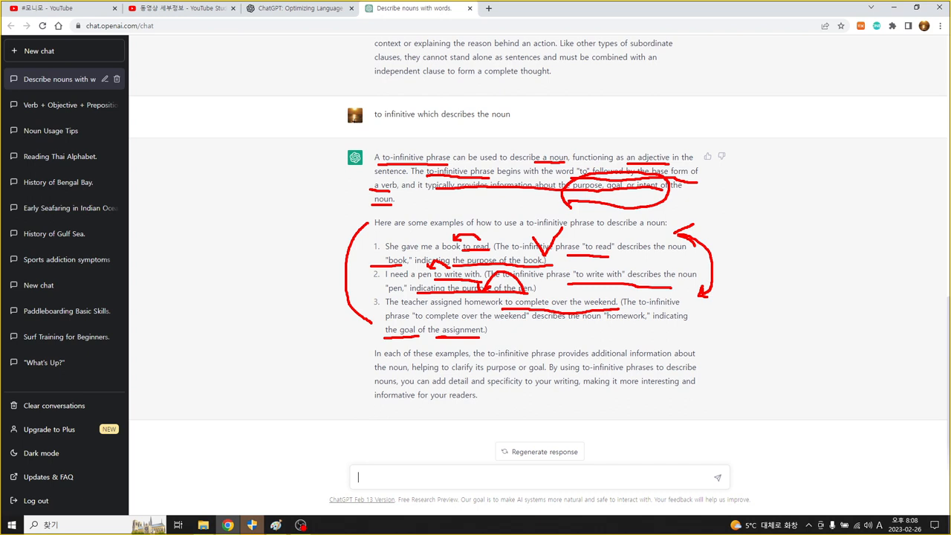
pyautogui.moveTo(502, 206); pyautogui.dragTo(567, 202)
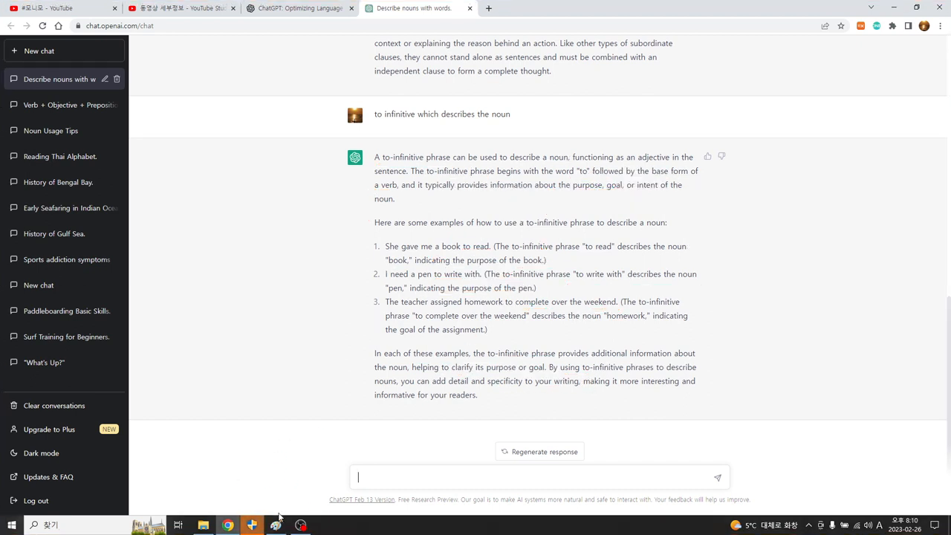
# Step: In Paint, scribble over the left canopy's list, circle the upper trunk and stroke toward the canopy
pyautogui.click(276, 524)
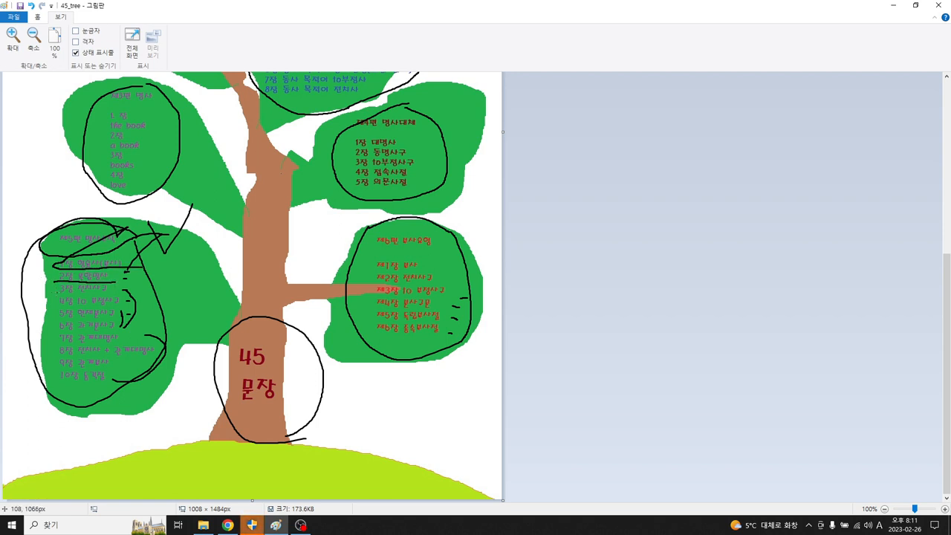
pyautogui.moveTo(57, 297); pyautogui.dragTo(122, 279)
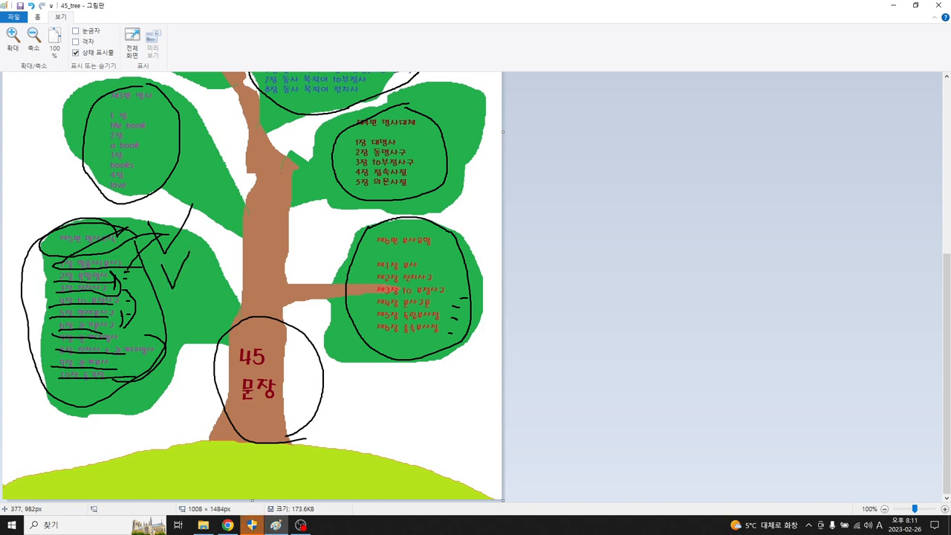
pyautogui.moveTo(190, 256); pyautogui.dragTo(231, 220)
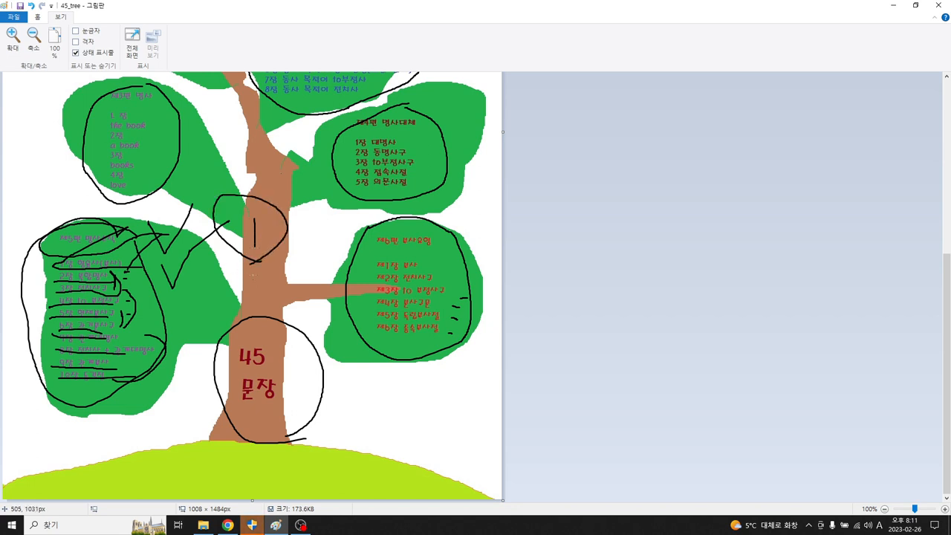
pyautogui.moveTo(178, 276); pyautogui.dragTo(256, 276)
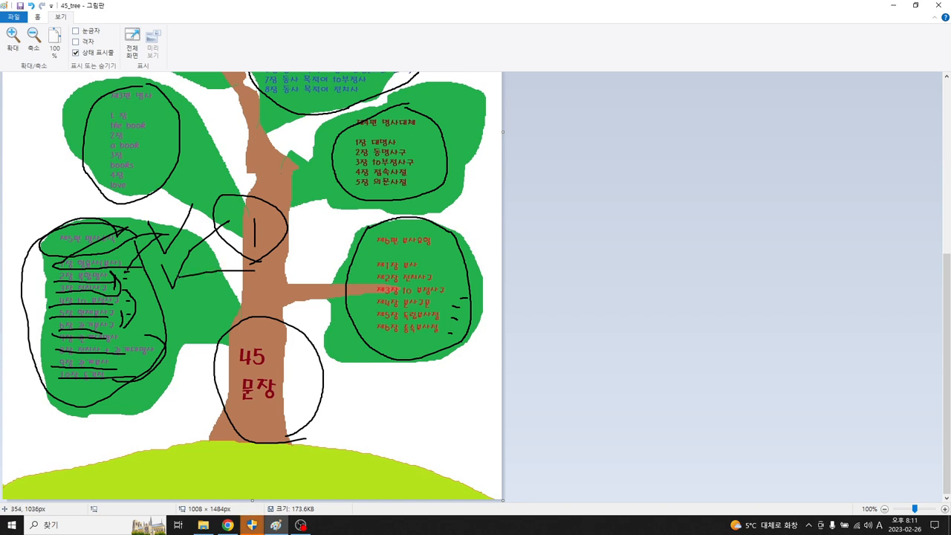